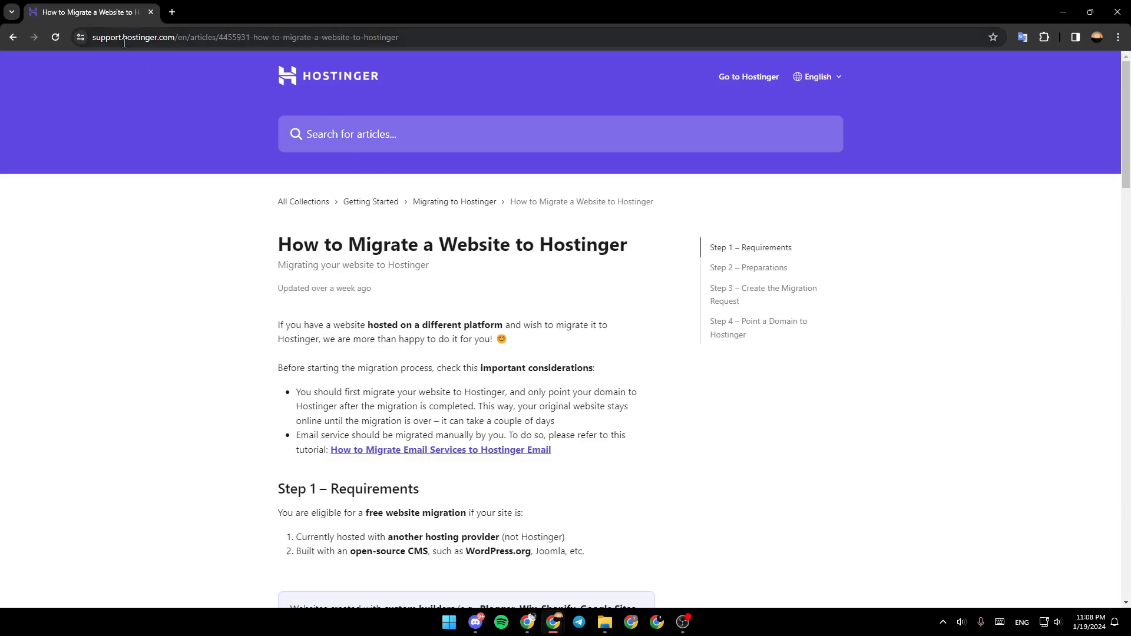
{"action": "mouse_move", "coordinate": [311, 252]}
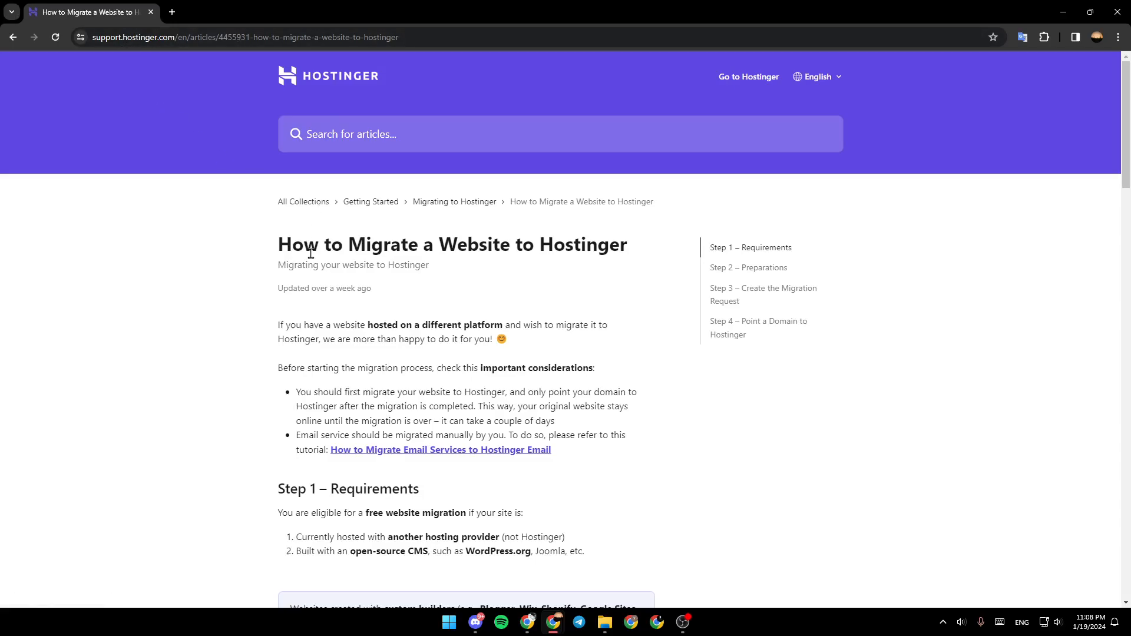
{"action": "mouse_move", "coordinate": [552, 269]}
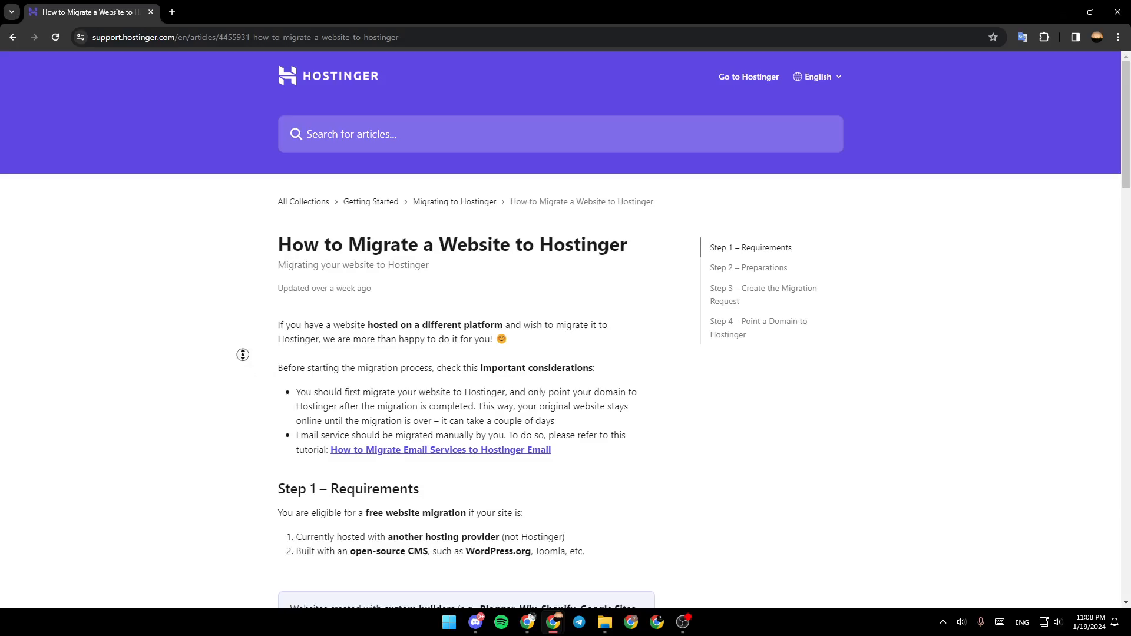
{"action": "scroll", "scroll_direction": "down", "scroll_amount": 3}
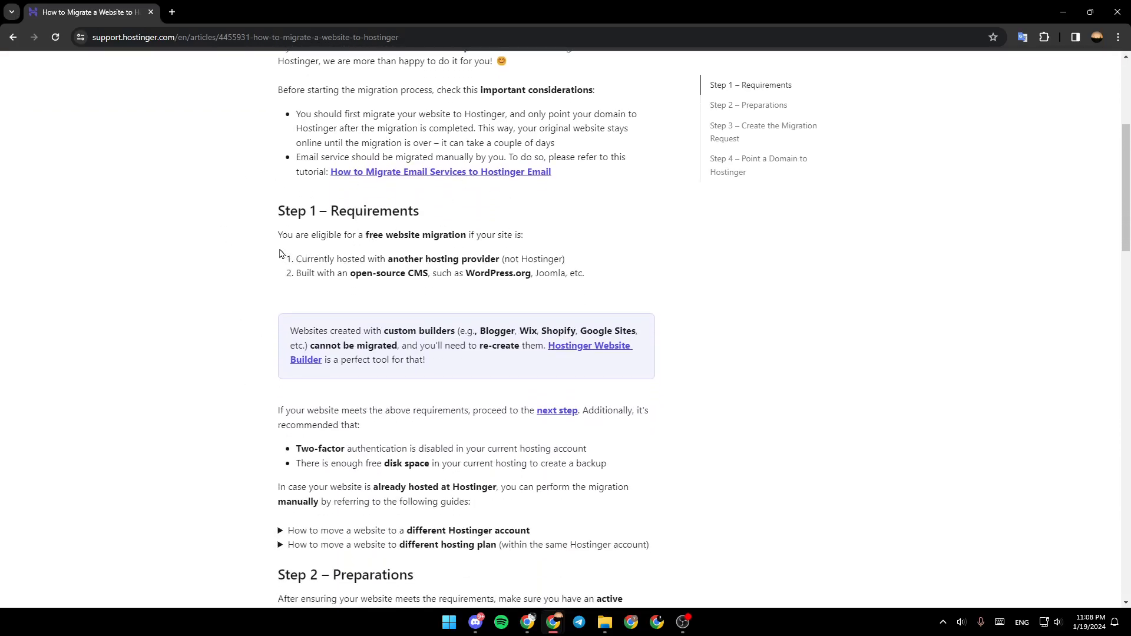
{"action": "mouse_move", "coordinate": [370, 247]}
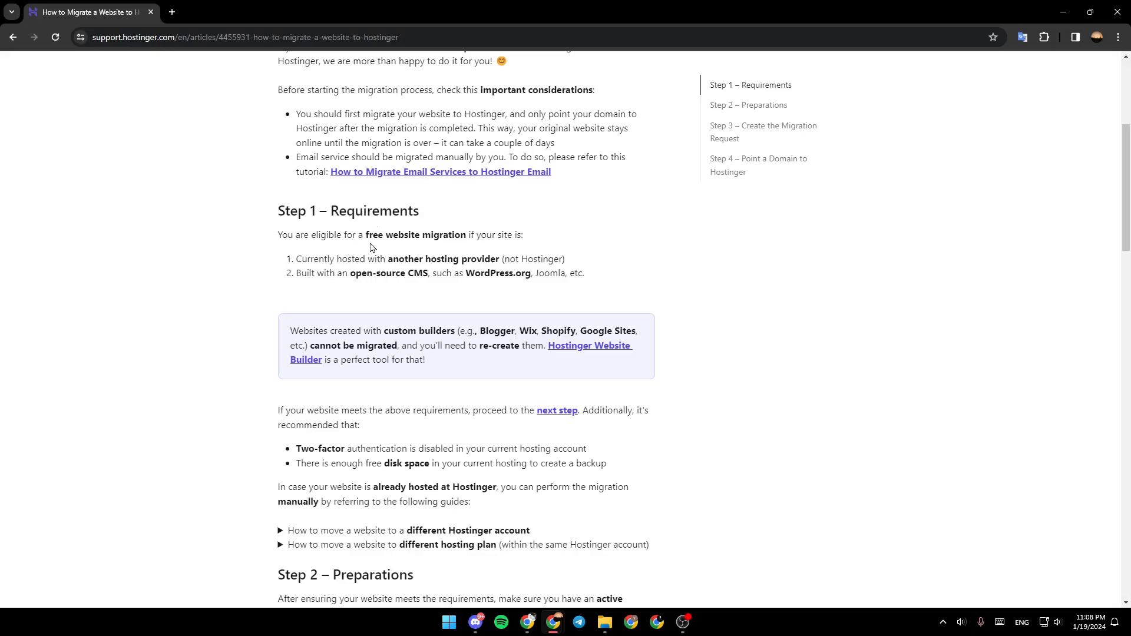
{"action": "mouse_move", "coordinate": [466, 253]}
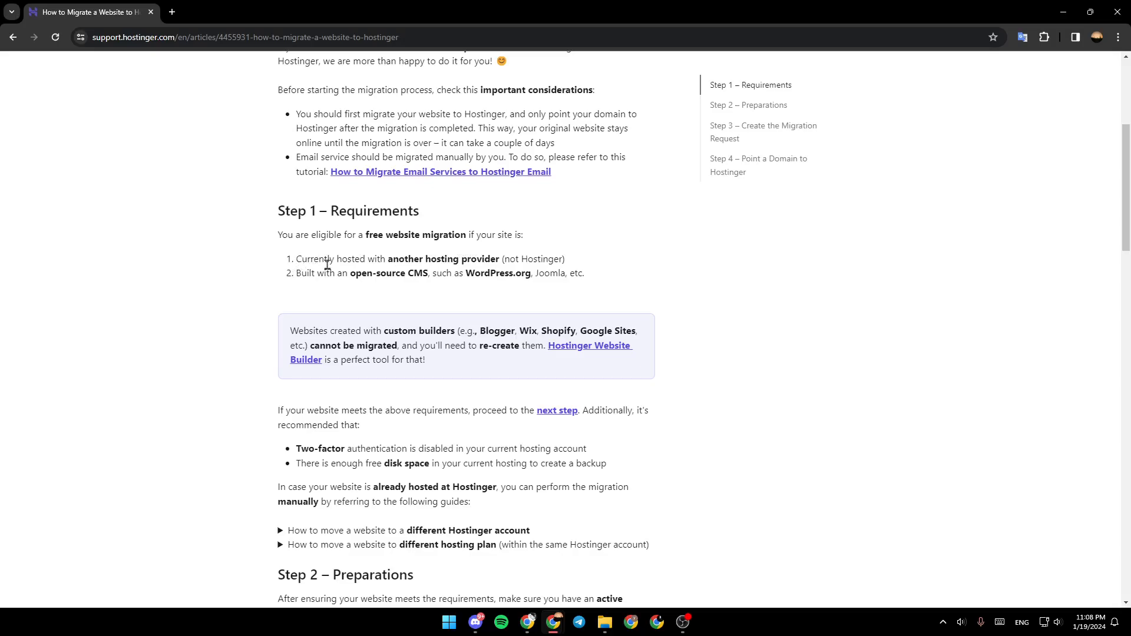
{"action": "mouse_move", "coordinate": [471, 266]}
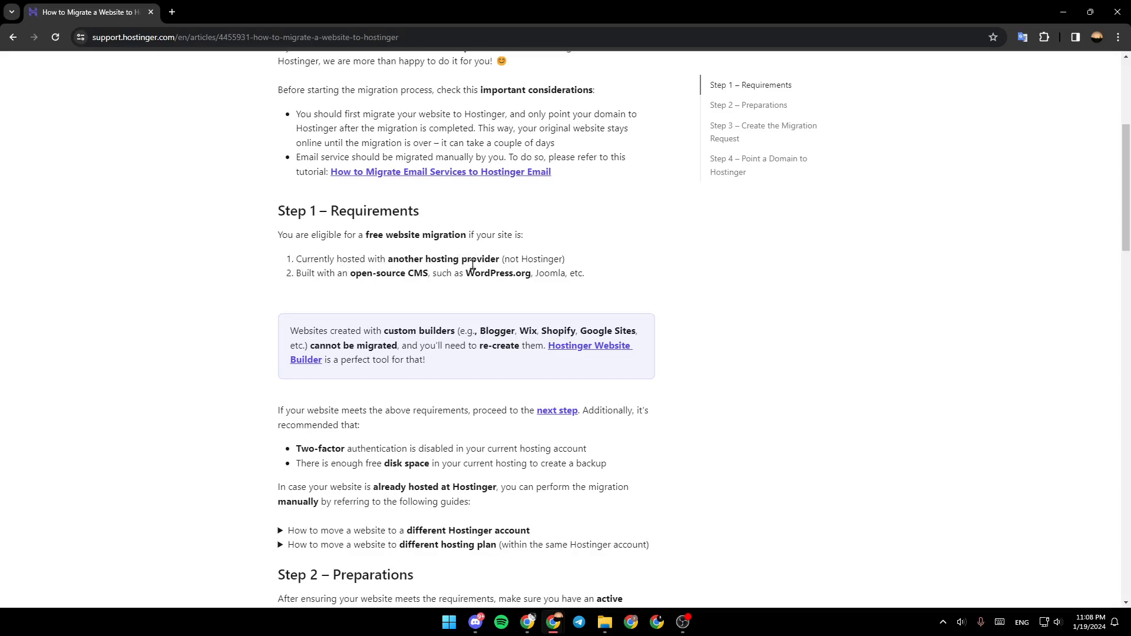
{"action": "mouse_move", "coordinate": [330, 288]}
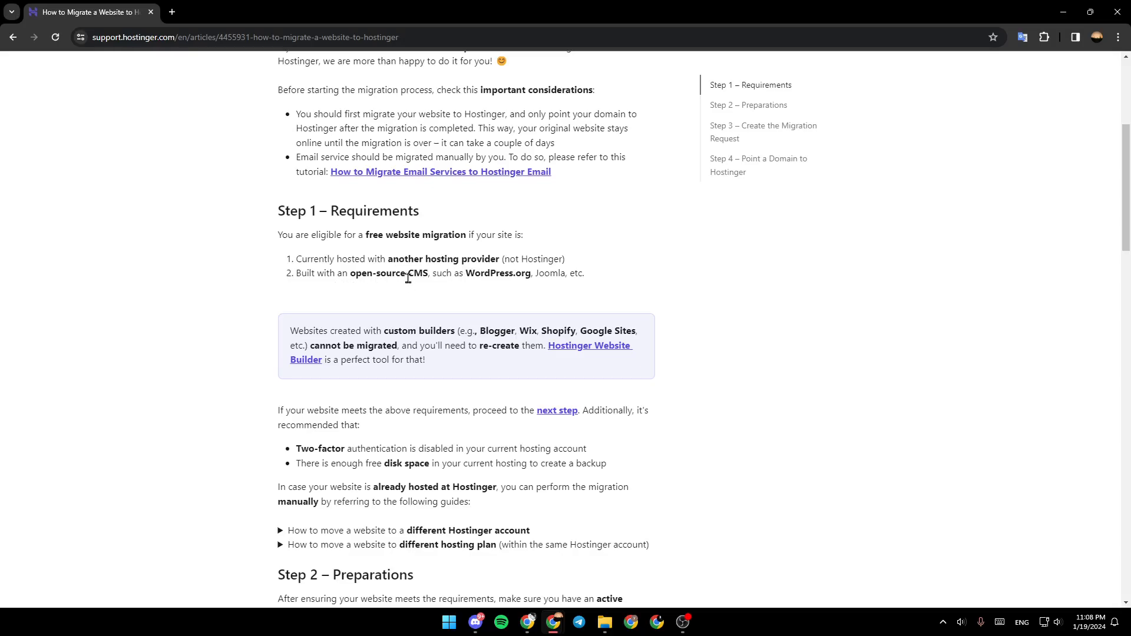
{"action": "mouse_move", "coordinate": [495, 286]}
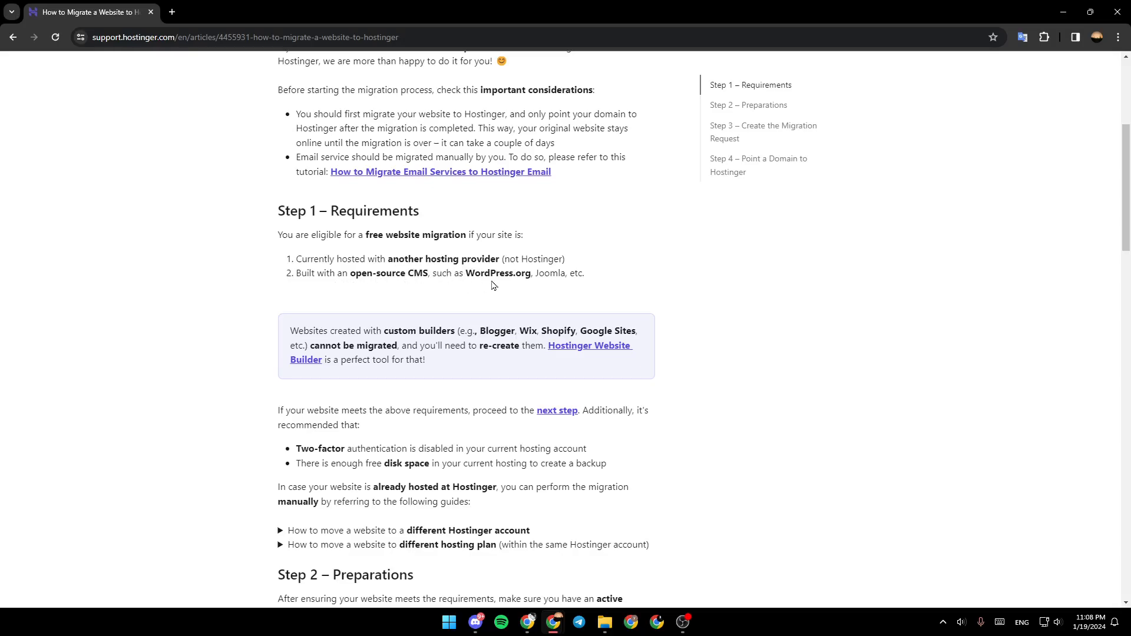
{"action": "mouse_move", "coordinate": [582, 284]}
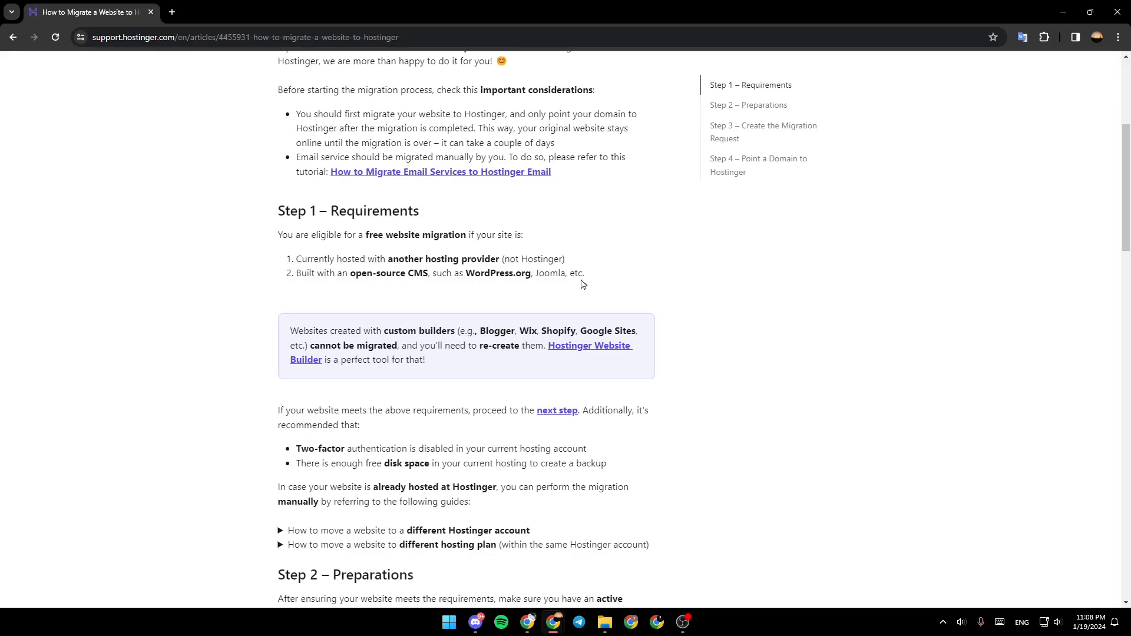
{"action": "scroll", "scroll_direction": "down", "scroll_amount": 3}
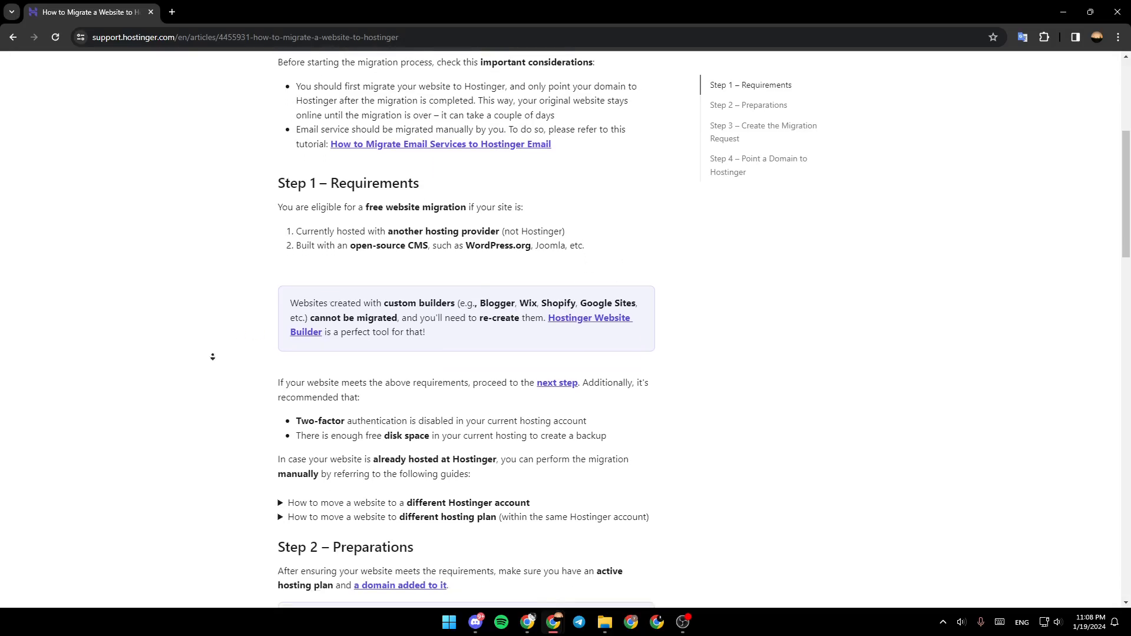
{"action": "scroll", "scroll_direction": "down", "scroll_amount": 3}
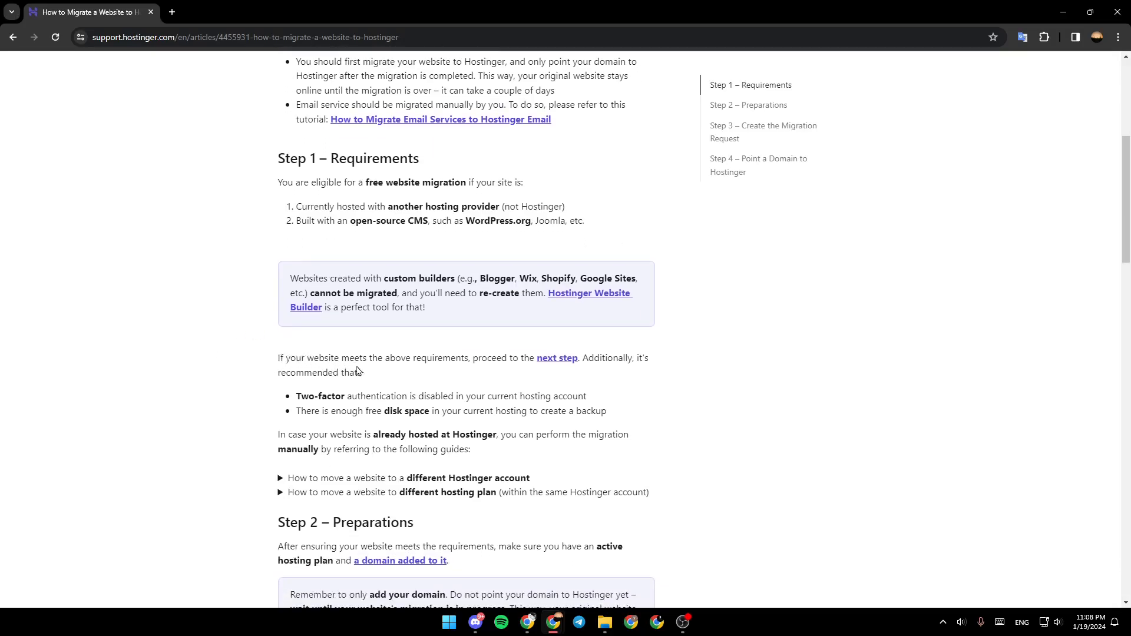
{"action": "mouse_move", "coordinate": [512, 372]}
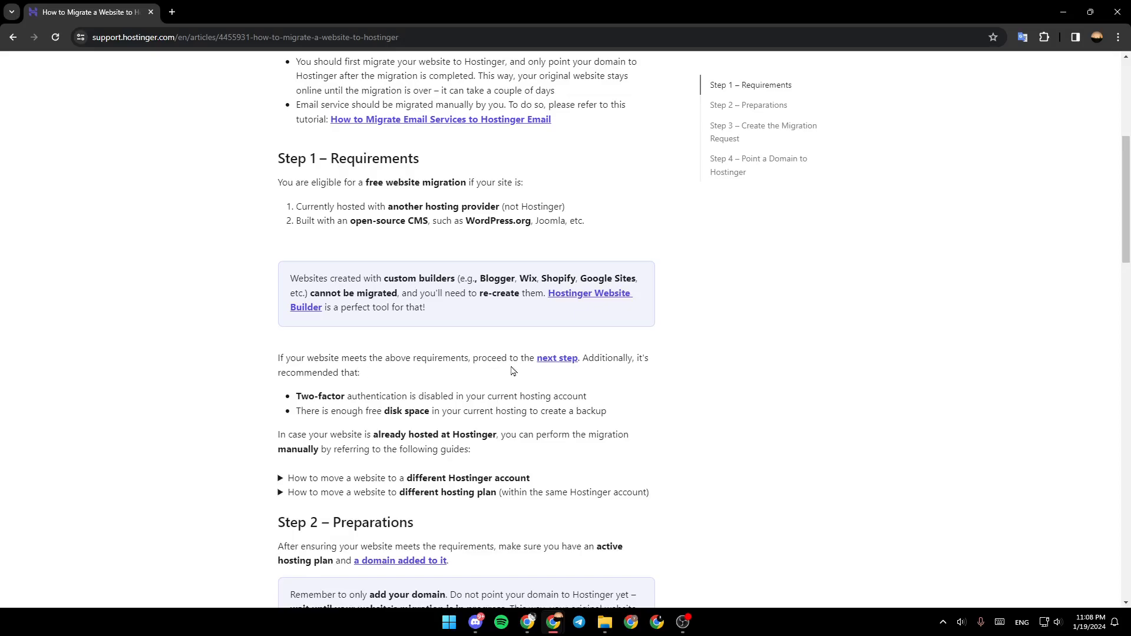
{"action": "mouse_move", "coordinate": [656, 372]}
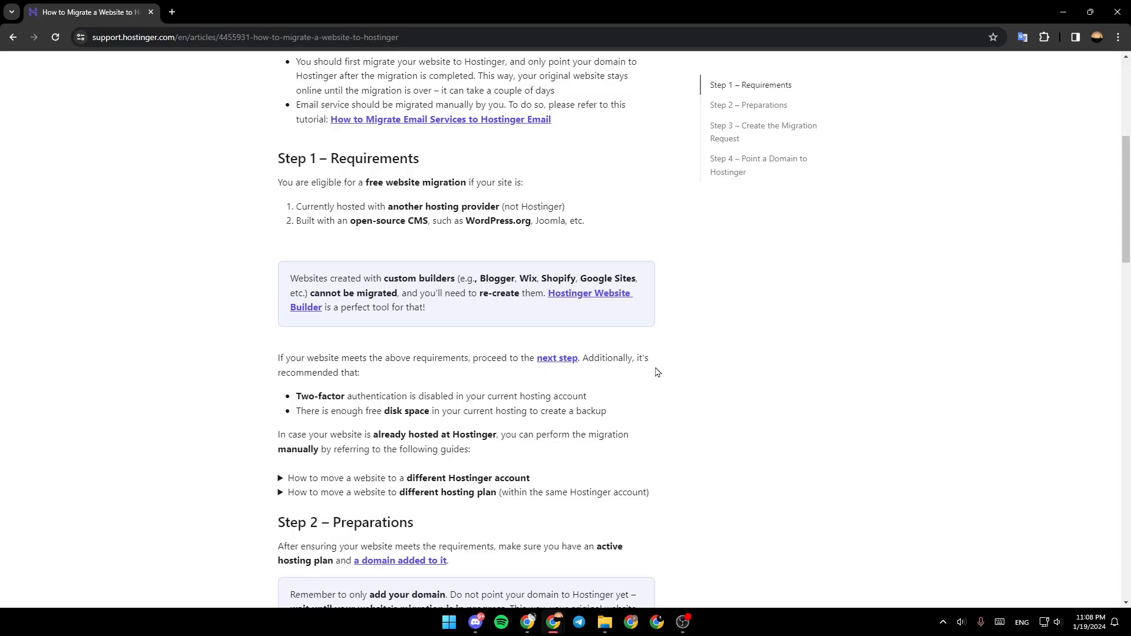
{"action": "scroll", "scroll_direction": "down", "scroll_amount": 3}
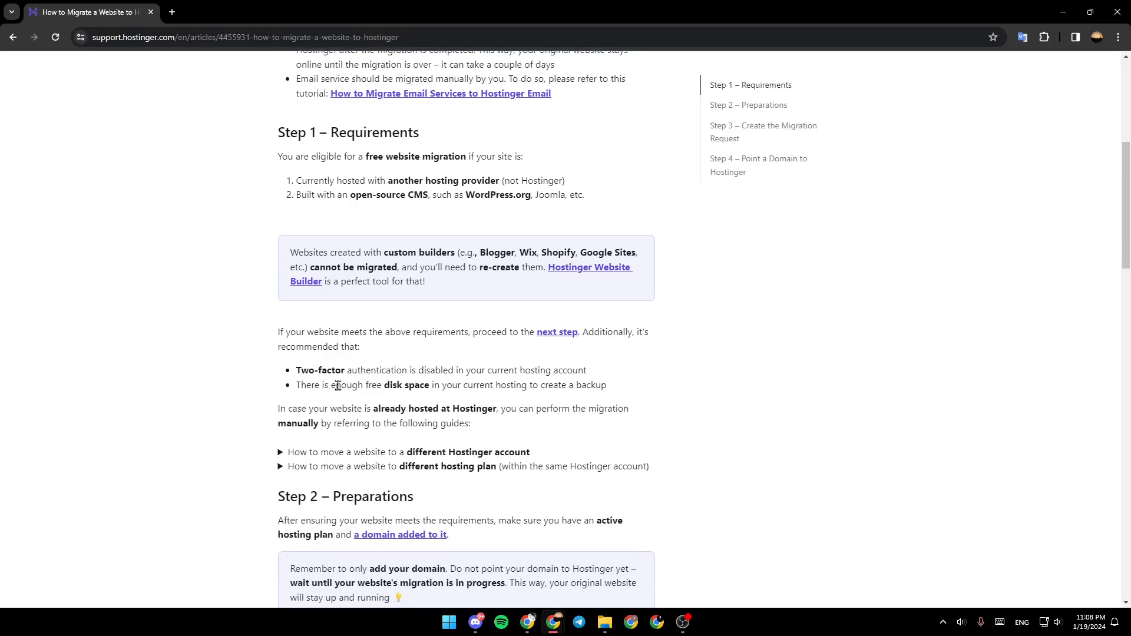
{"action": "mouse_move", "coordinate": [431, 374]}
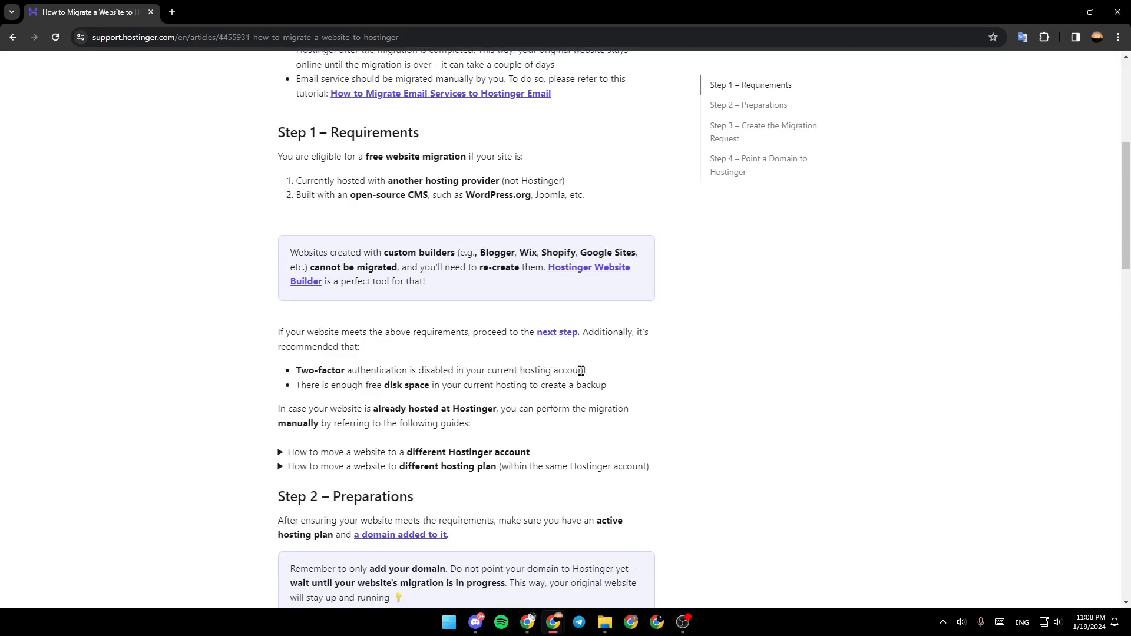
{"action": "mouse_move", "coordinate": [359, 398]}
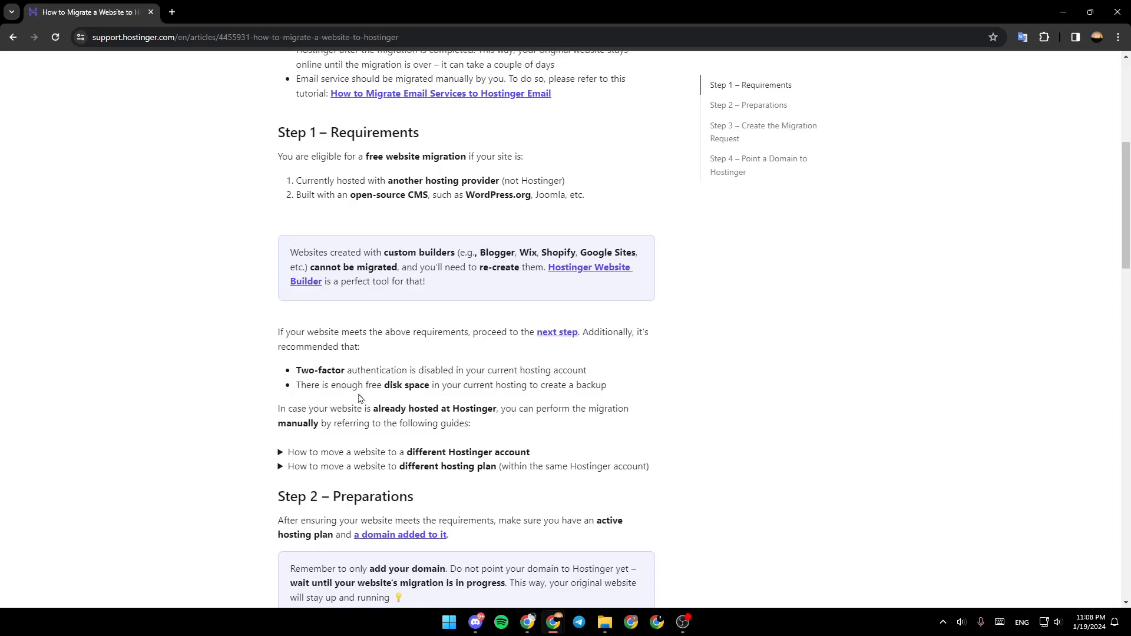
{"action": "mouse_move", "coordinate": [482, 402]}
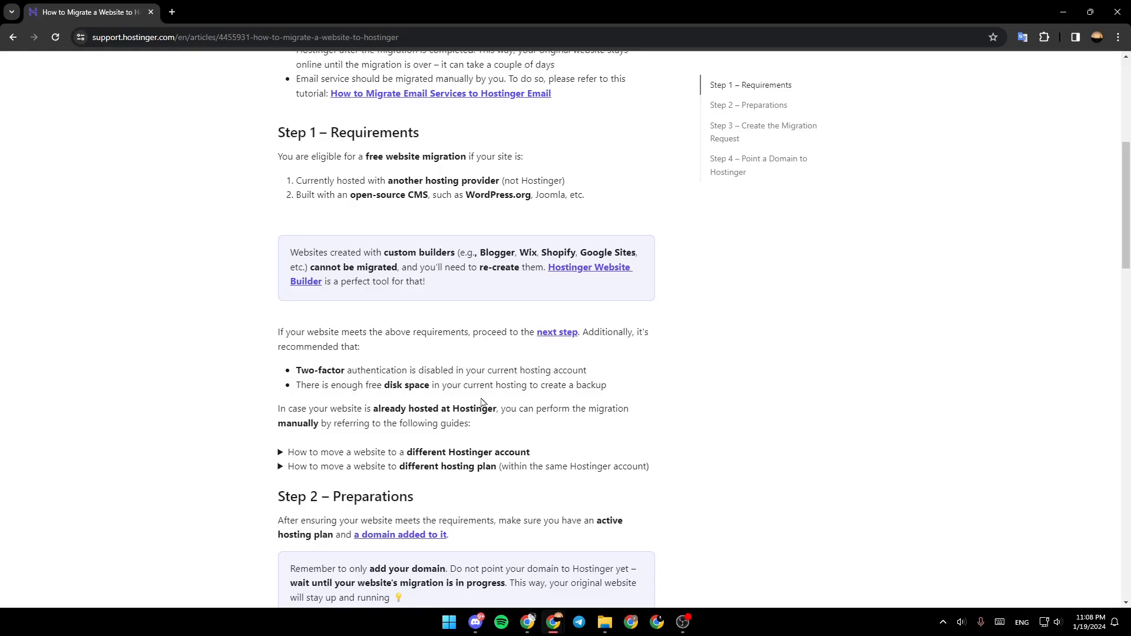
{"action": "mouse_move", "coordinate": [601, 398]}
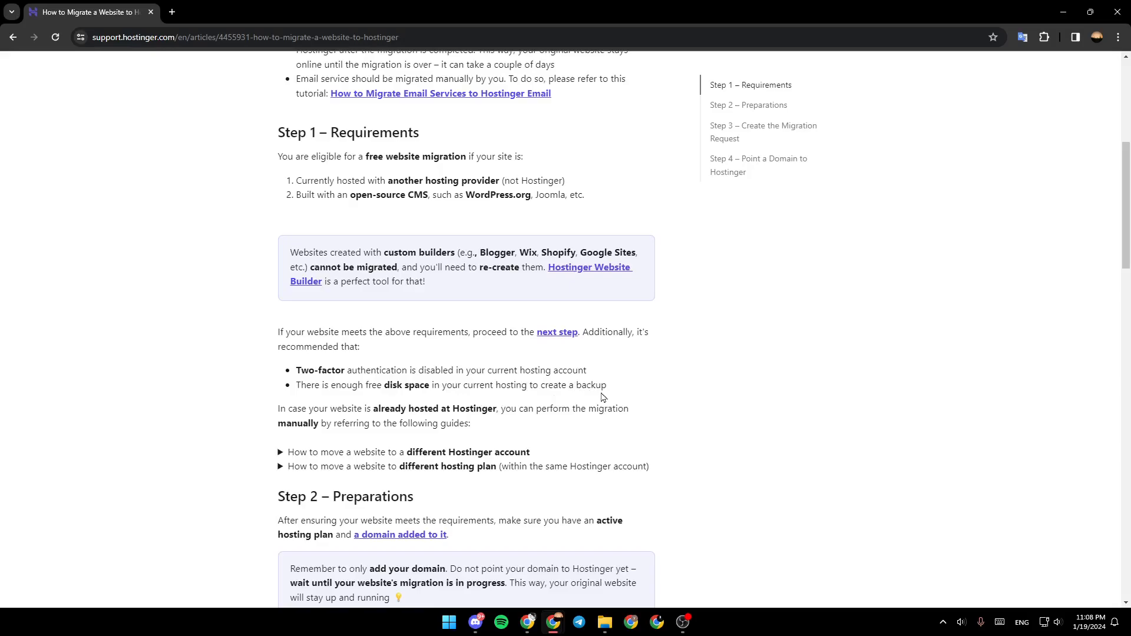
{"action": "mouse_move", "coordinate": [355, 413]}
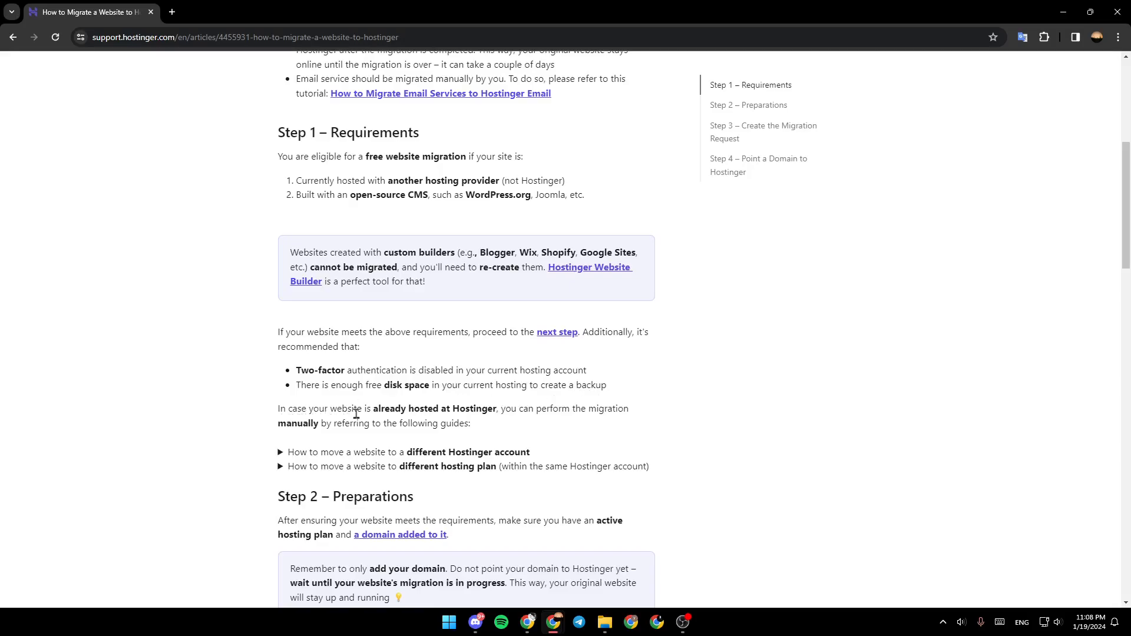
{"action": "mouse_move", "coordinate": [486, 410]}
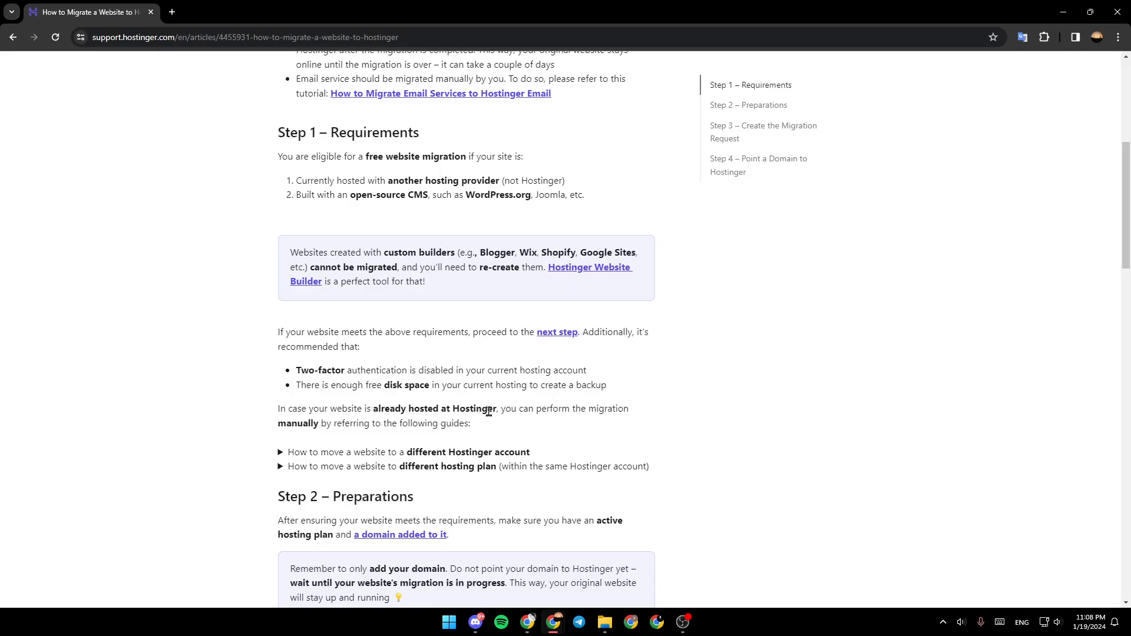
{"action": "mouse_move", "coordinate": [351, 450]}
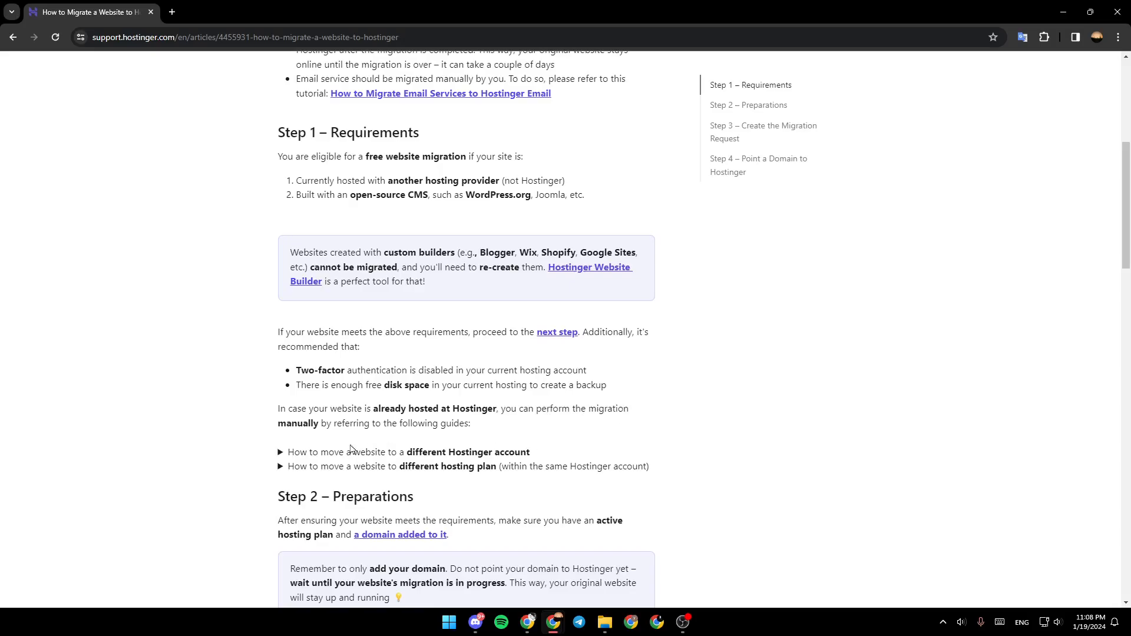
{"action": "mouse_move", "coordinate": [372, 426]}
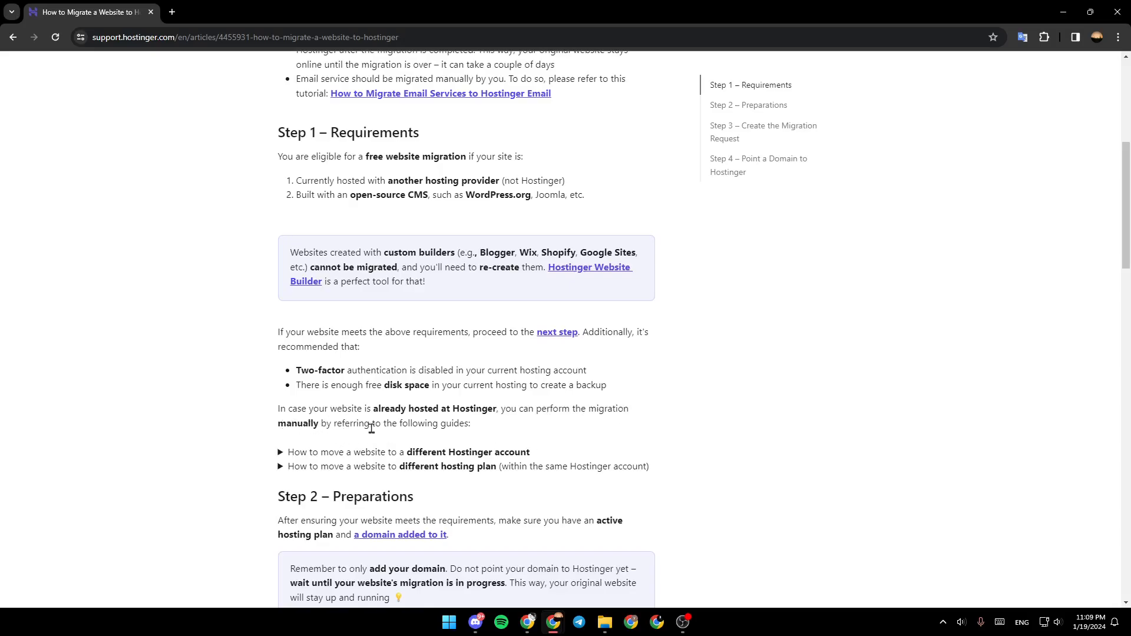
{"action": "mouse_move", "coordinate": [200, 443]}
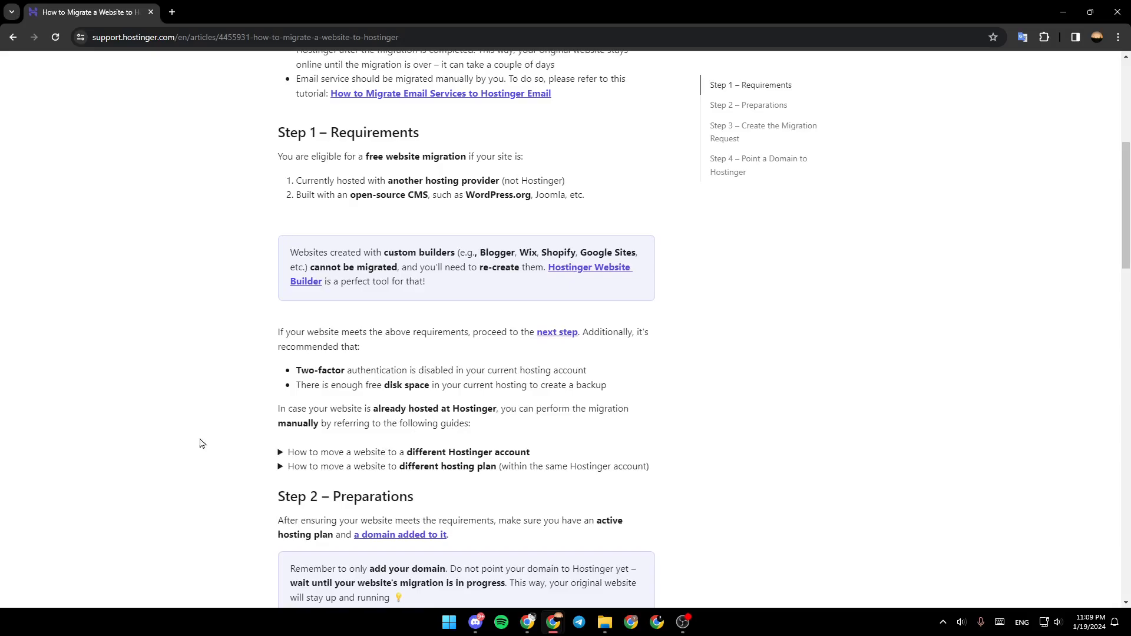
{"action": "scroll", "scroll_direction": "down", "scroll_amount": 3}
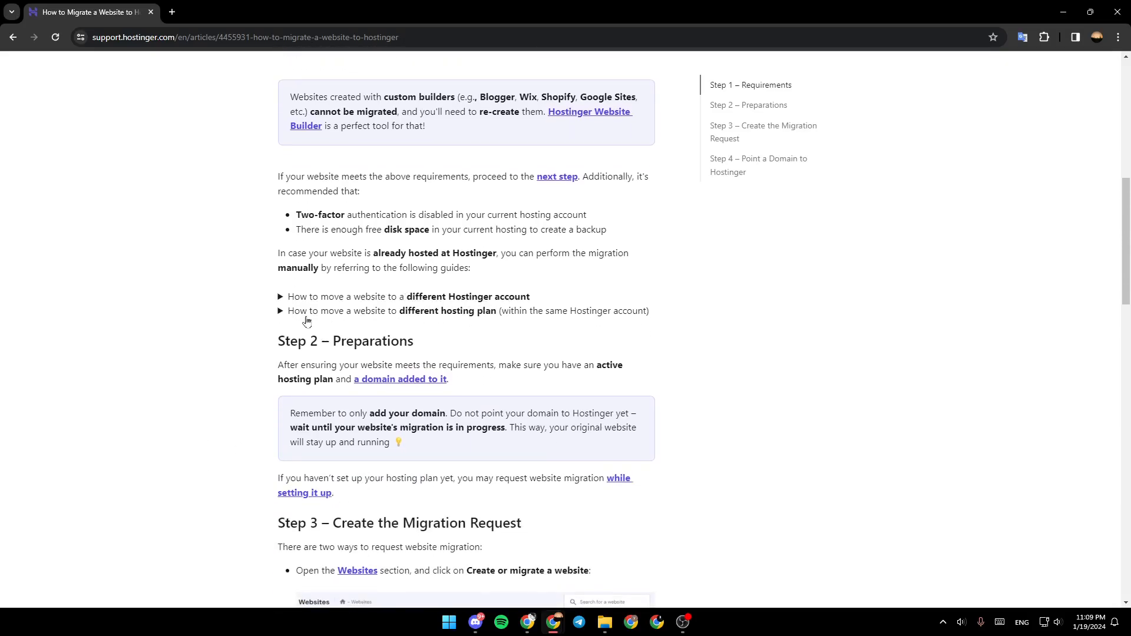
{"action": "mouse_move", "coordinate": [419, 321]}
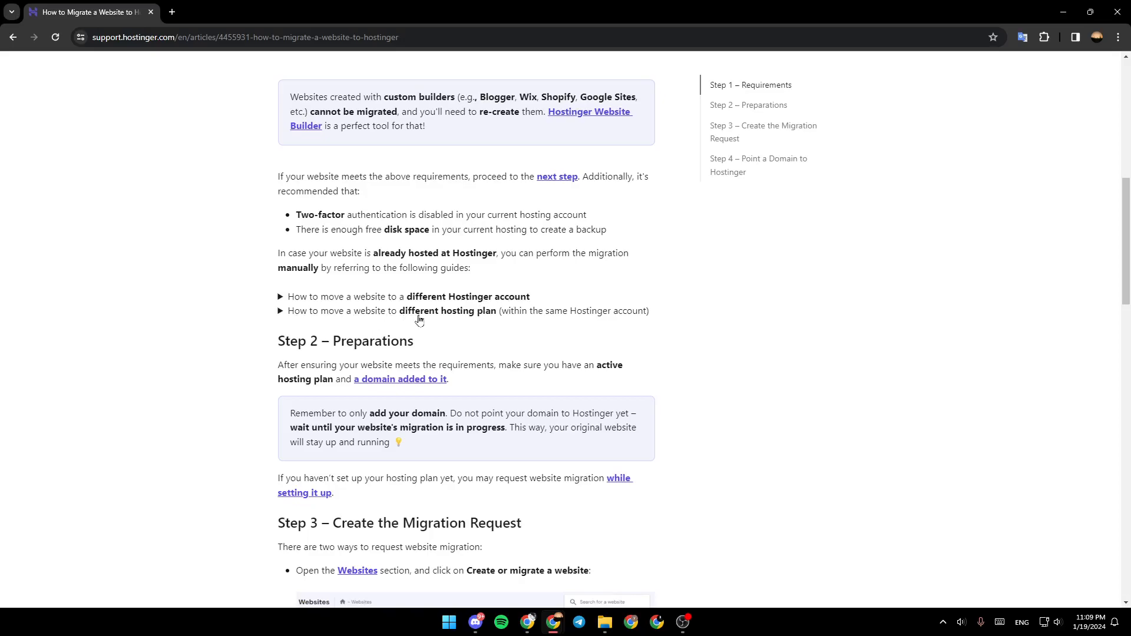
{"action": "scroll", "scroll_direction": "down", "scroll_amount": 3}
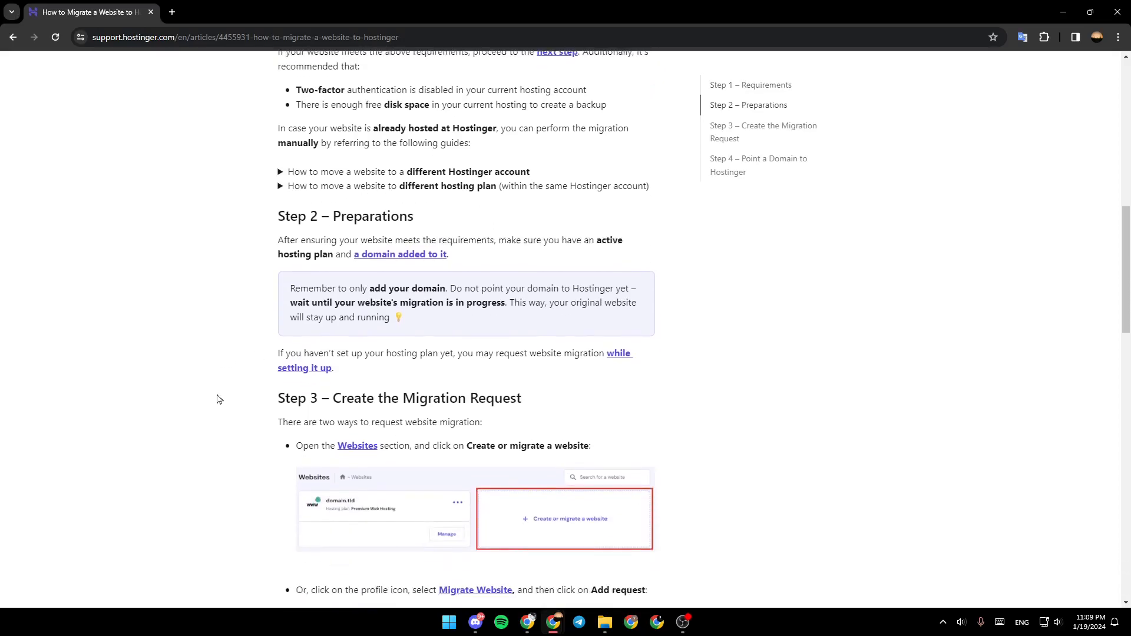
{"action": "mouse_move", "coordinate": [317, 241]}
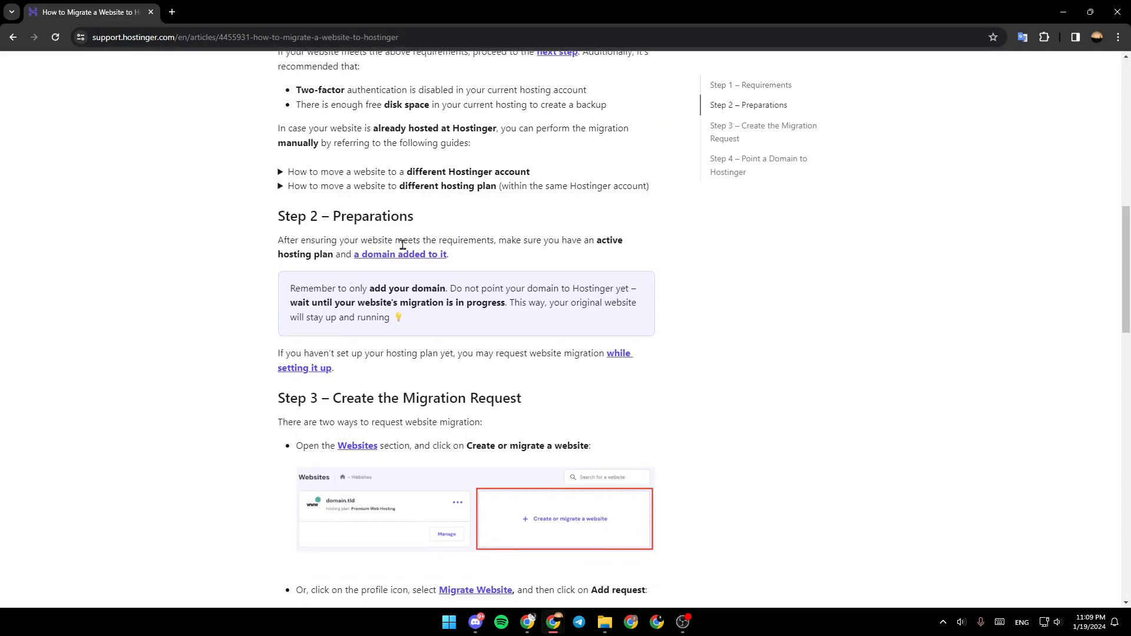
{"action": "mouse_move", "coordinate": [597, 241]}
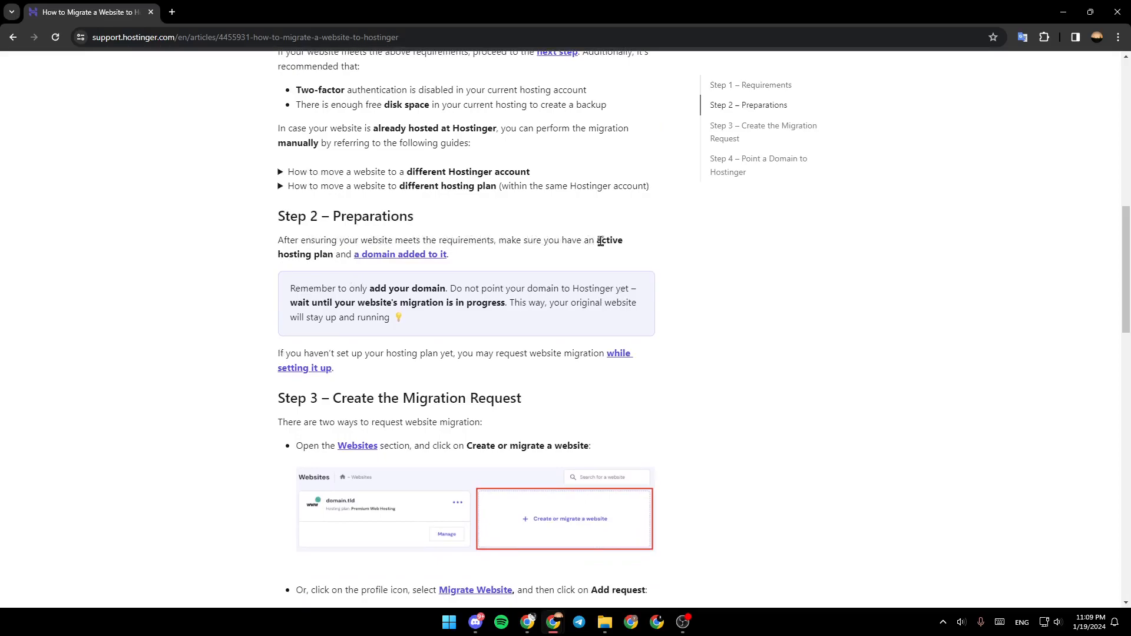
{"action": "scroll", "scroll_direction": "down", "scroll_amount": 3}
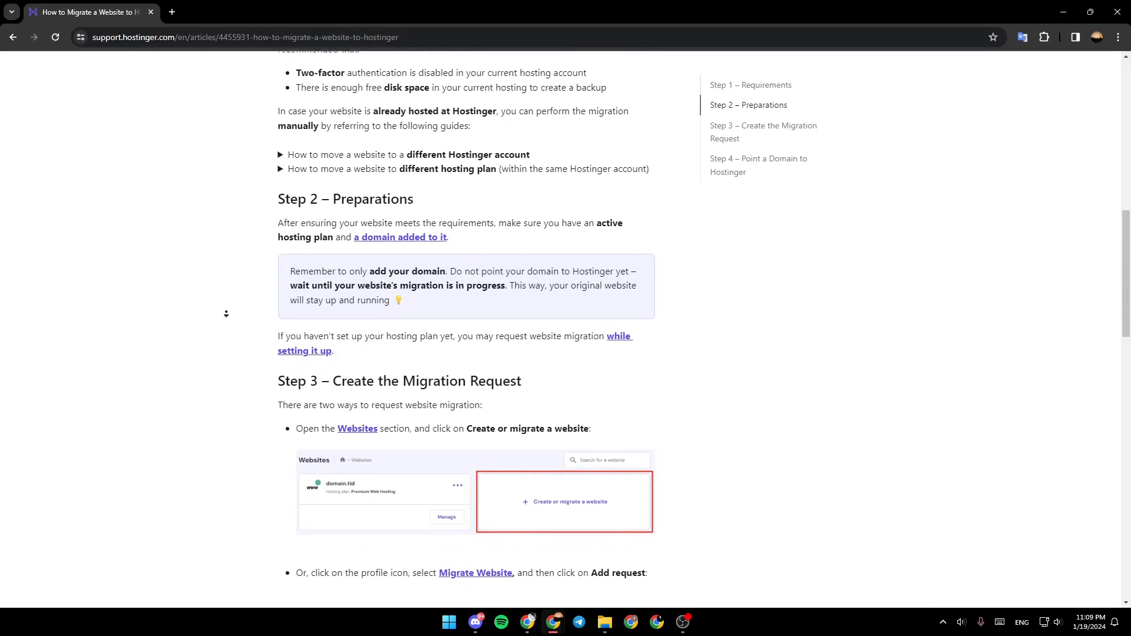
{"action": "scroll", "scroll_direction": "down", "scroll_amount": 3}
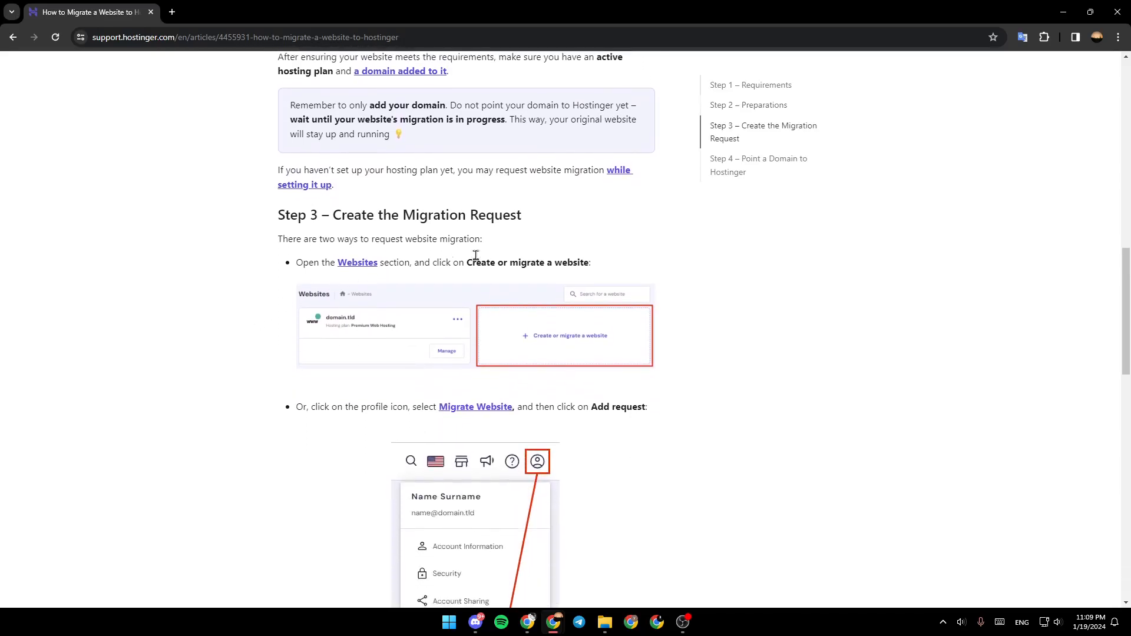
{"action": "mouse_move", "coordinate": [235, 283]}
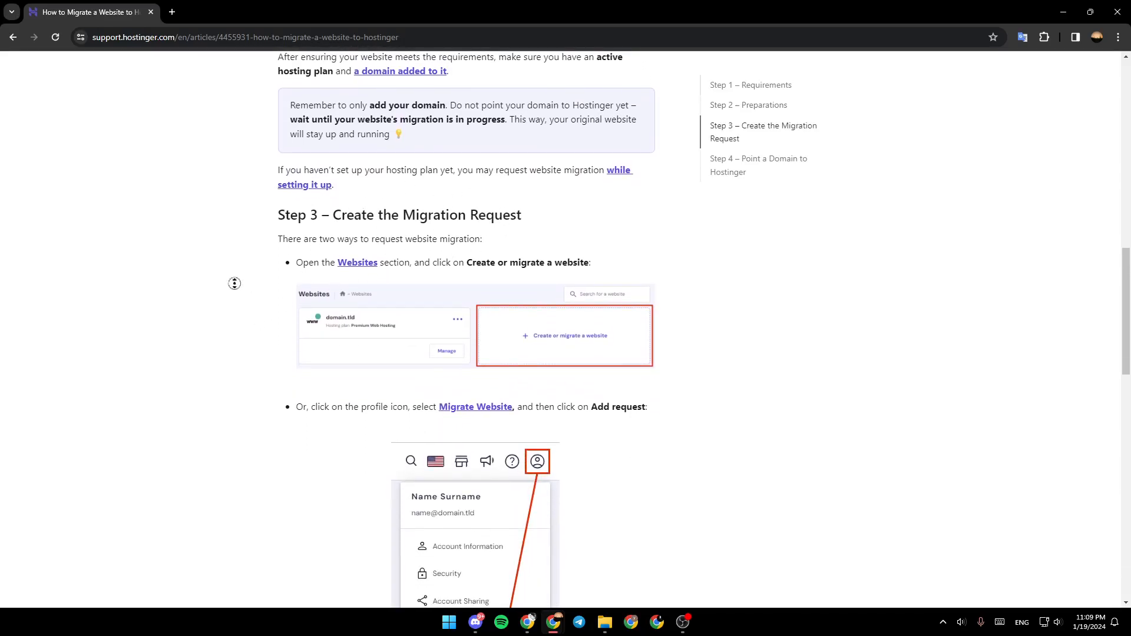
{"action": "scroll", "scroll_direction": "down", "scroll_amount": 3}
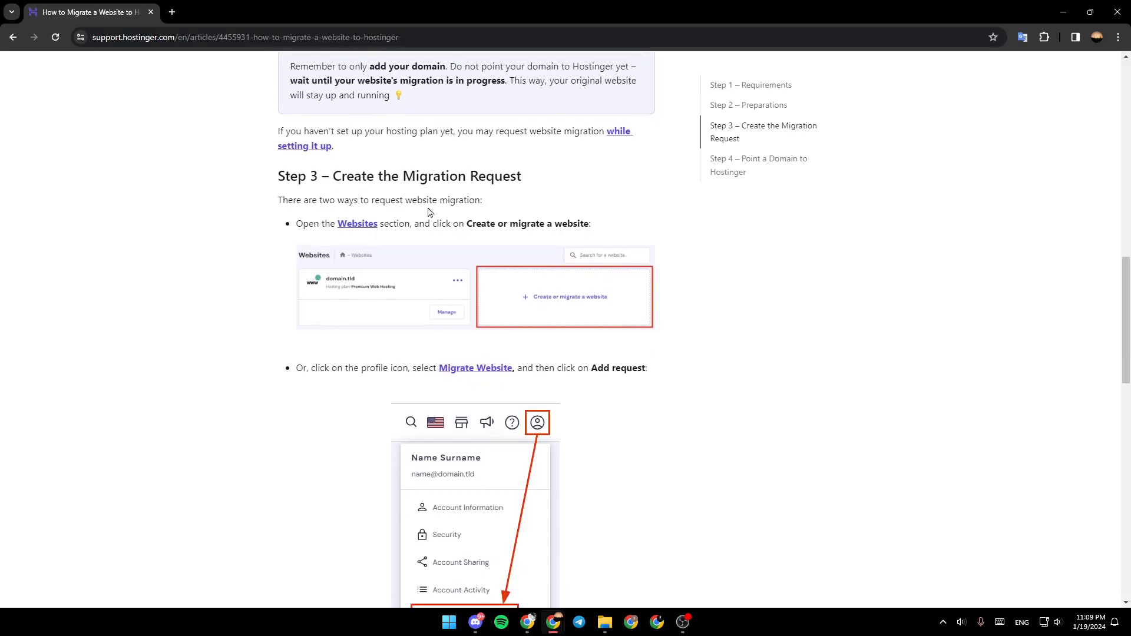
{"action": "mouse_move", "coordinate": [310, 230]}
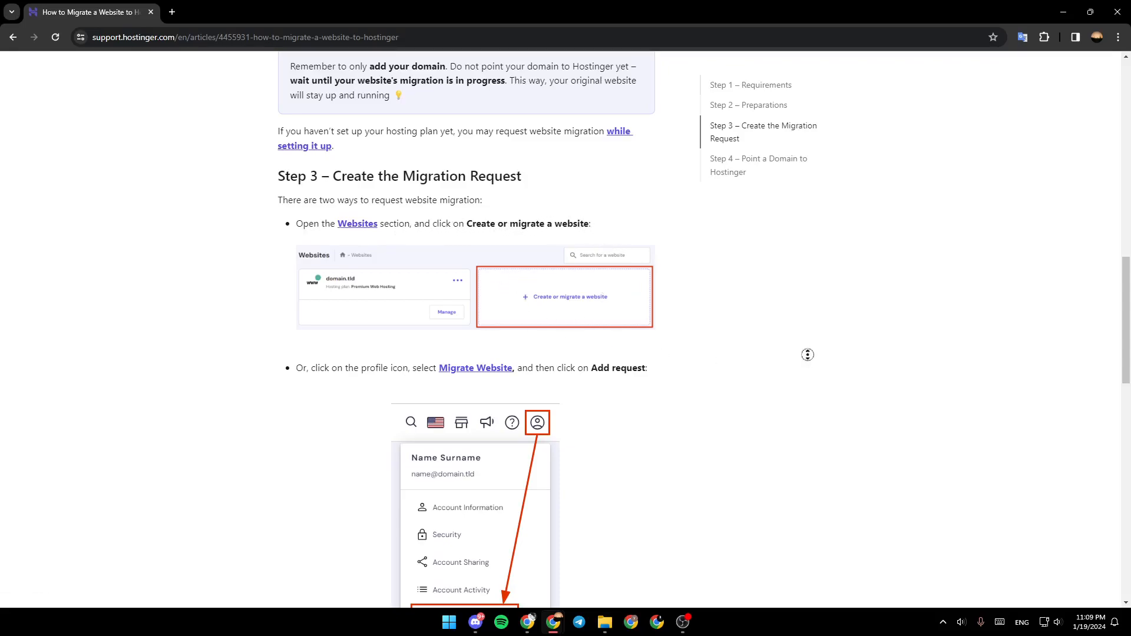
{"action": "scroll", "scroll_direction": "down", "scroll_amount": 3}
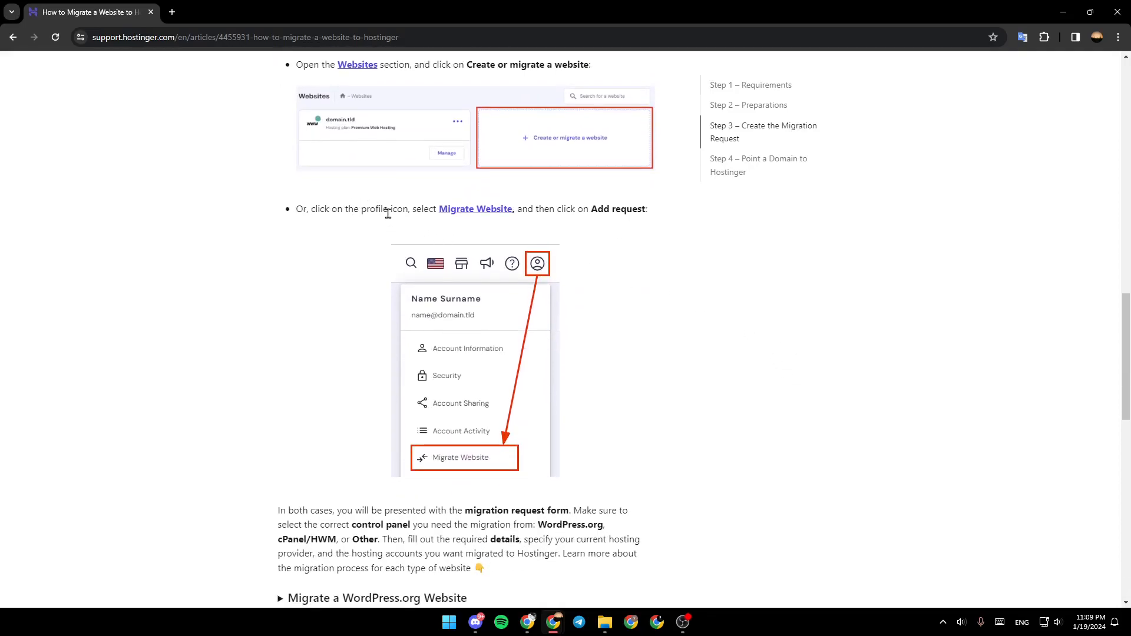
{"action": "mouse_move", "coordinate": [522, 216]}
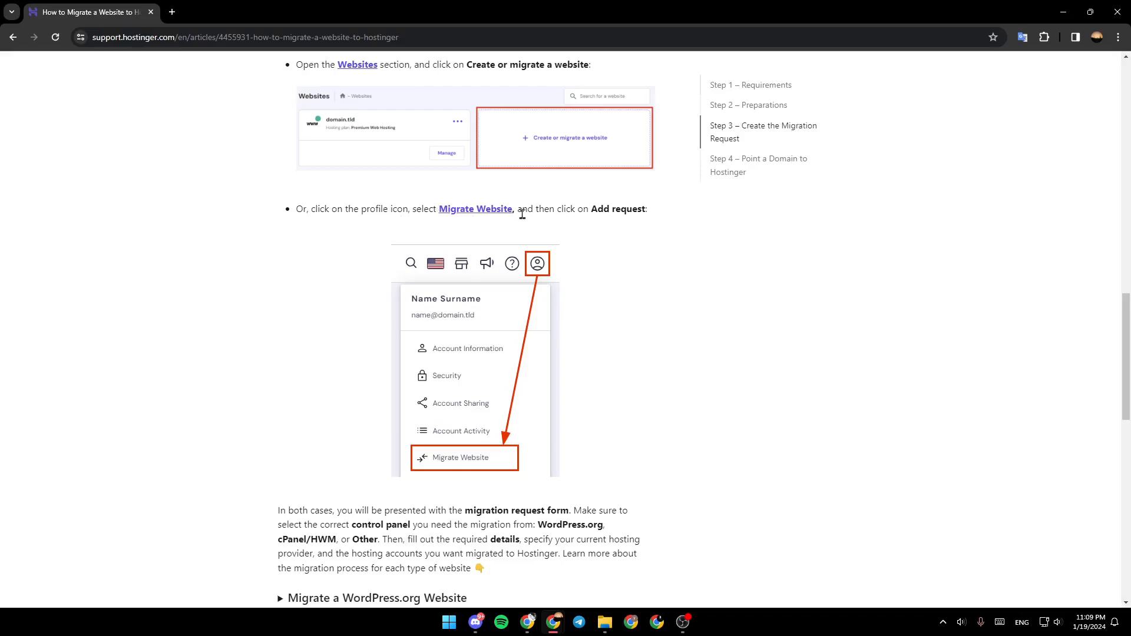
{"action": "mouse_move", "coordinate": [517, 312]}
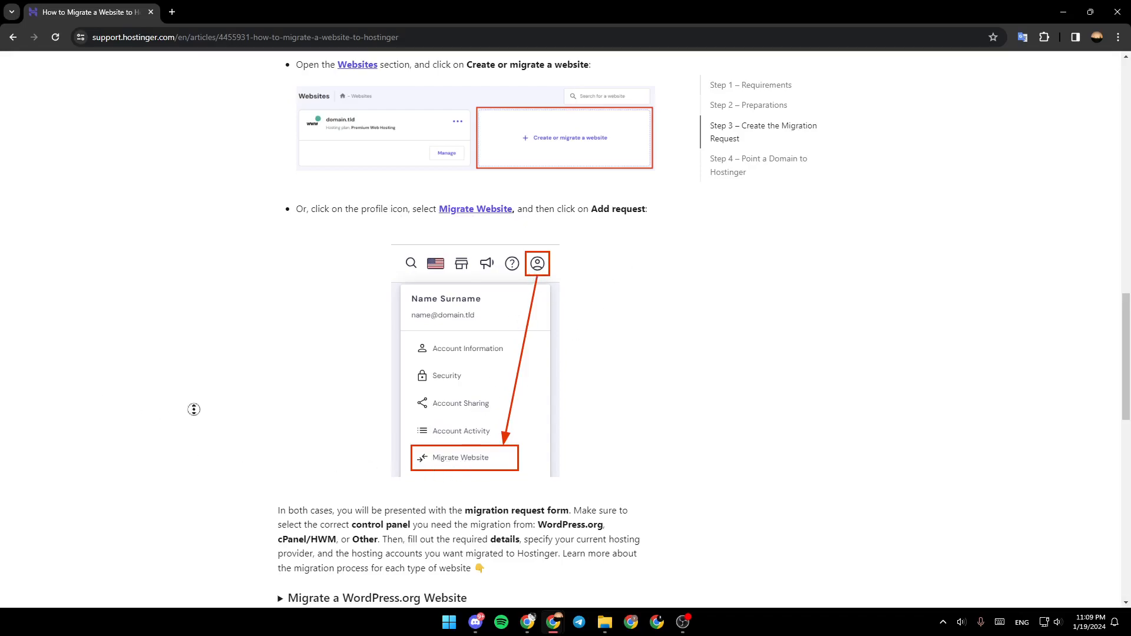
{"action": "scroll", "scroll_direction": "down", "scroll_amount": 3}
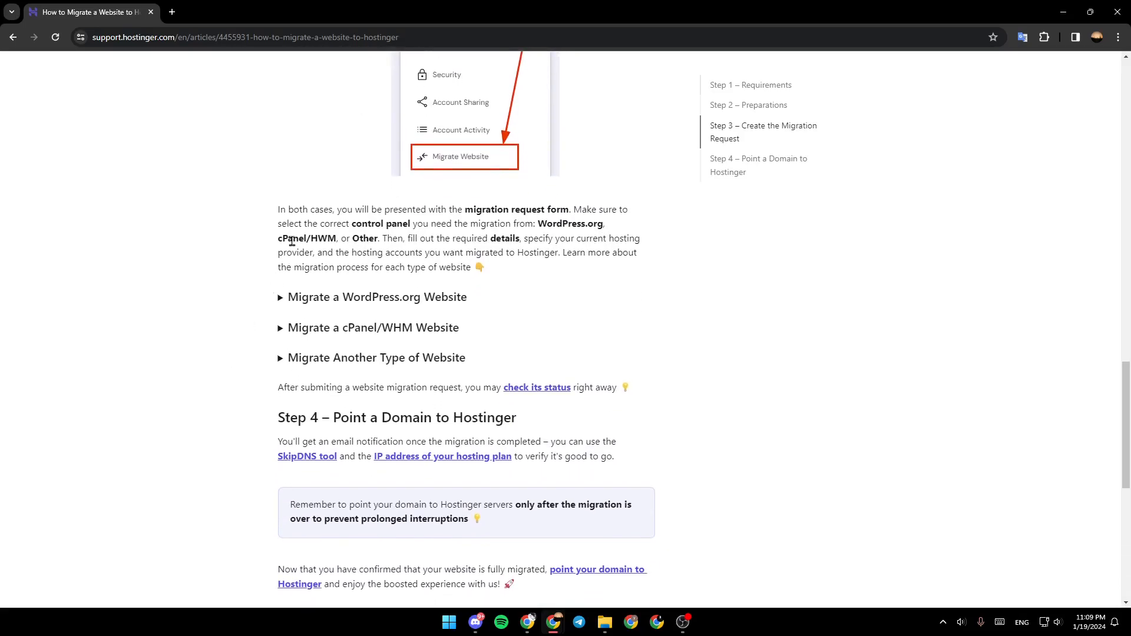
{"action": "scroll", "scroll_direction": "up", "scroll_amount": 3}
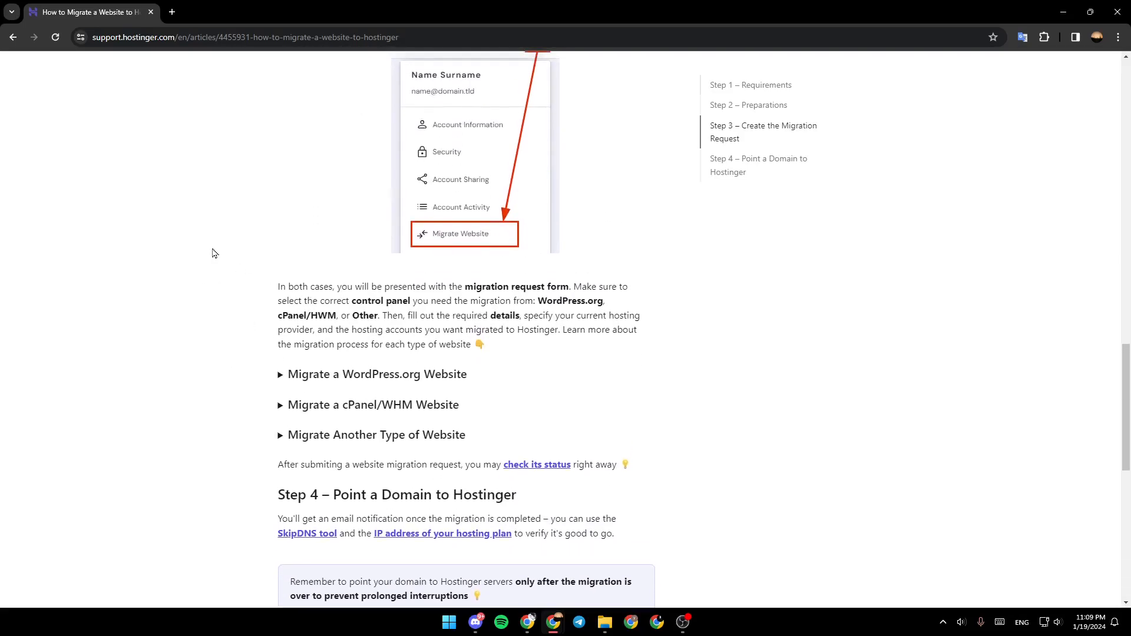
{"action": "mouse_move", "coordinate": [546, 298]}
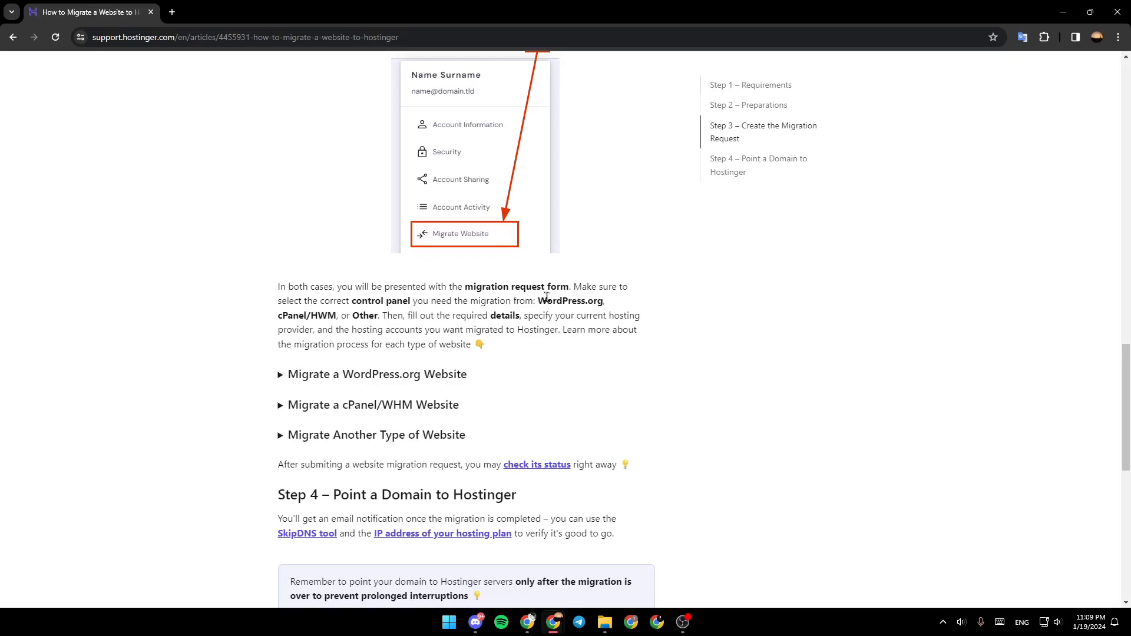
{"action": "mouse_move", "coordinate": [302, 300]}
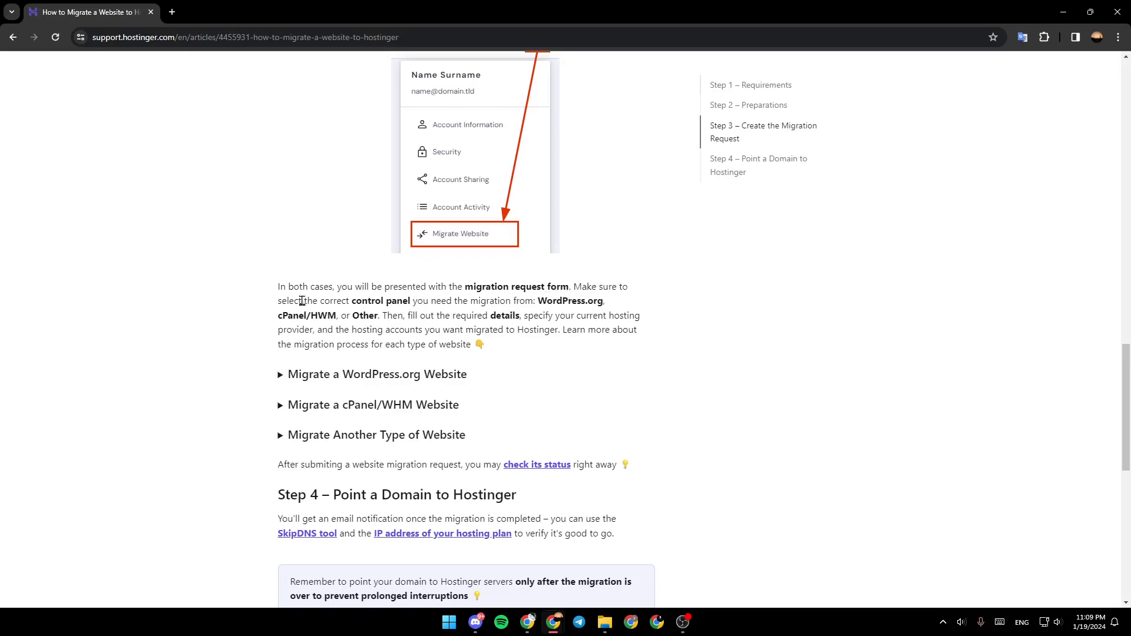
{"action": "mouse_move", "coordinate": [420, 312]}
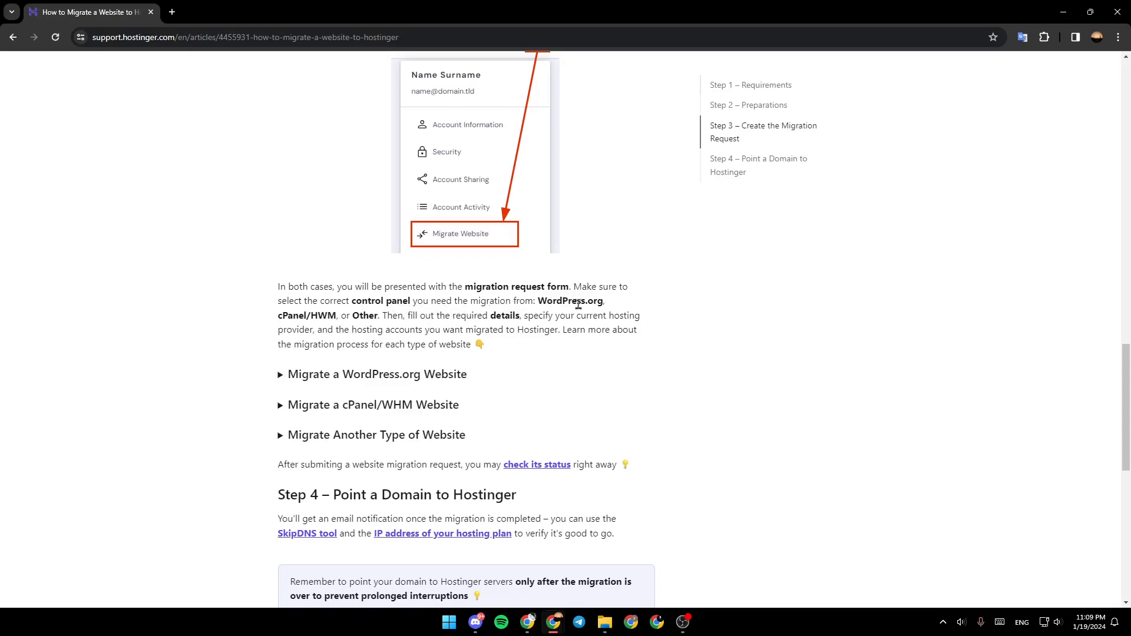
{"action": "mouse_move", "coordinate": [327, 327]}
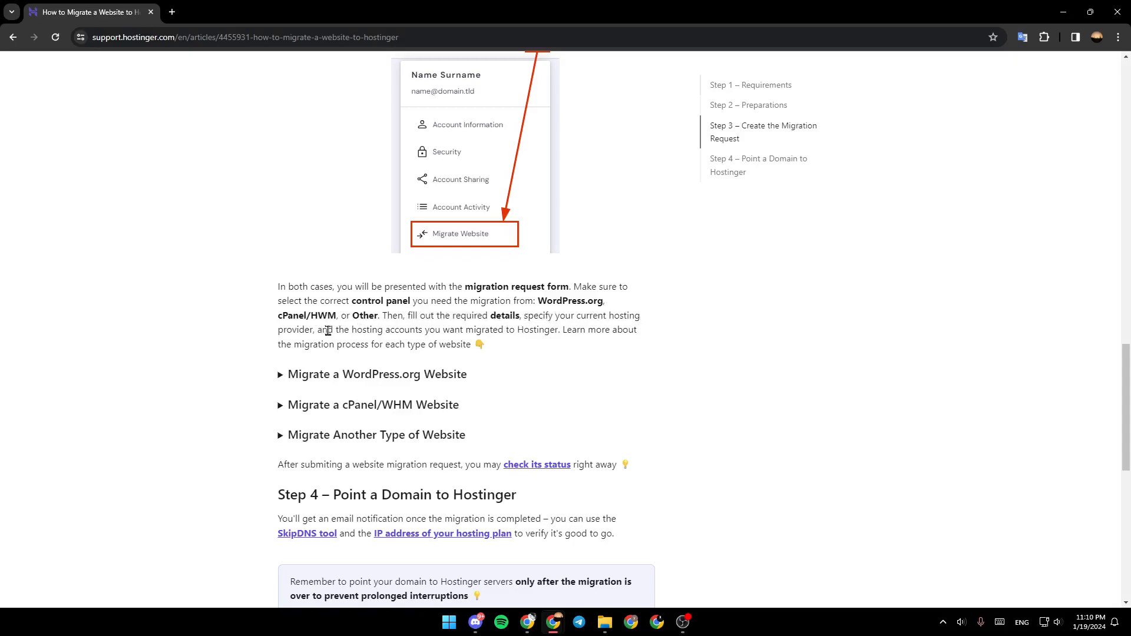
{"action": "mouse_move", "coordinate": [403, 339]}
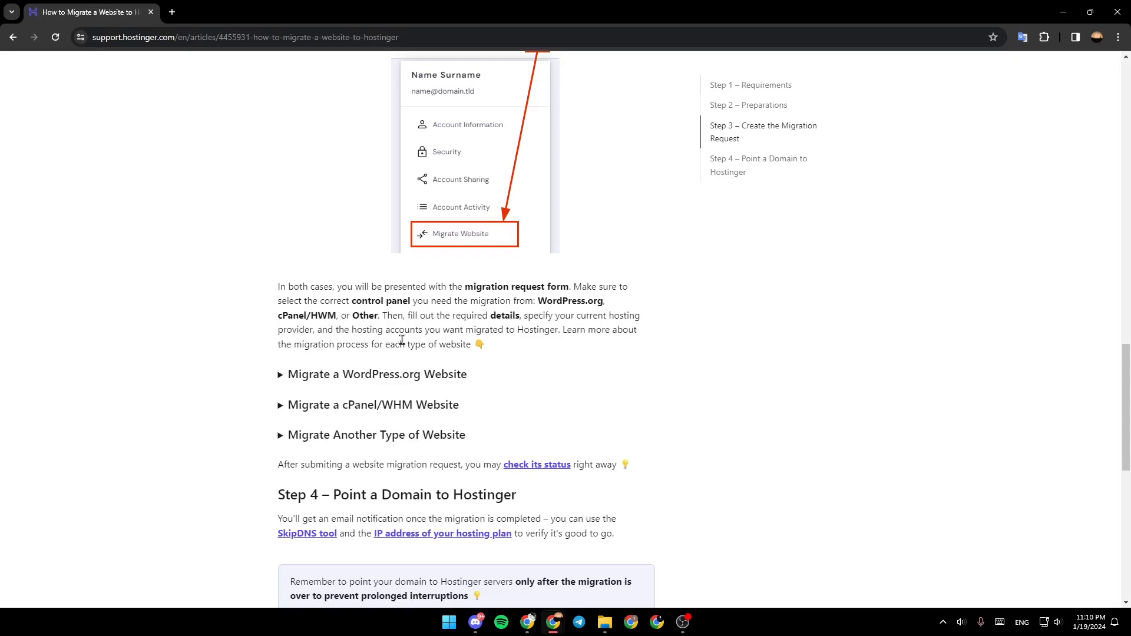
{"action": "mouse_move", "coordinate": [482, 331]}
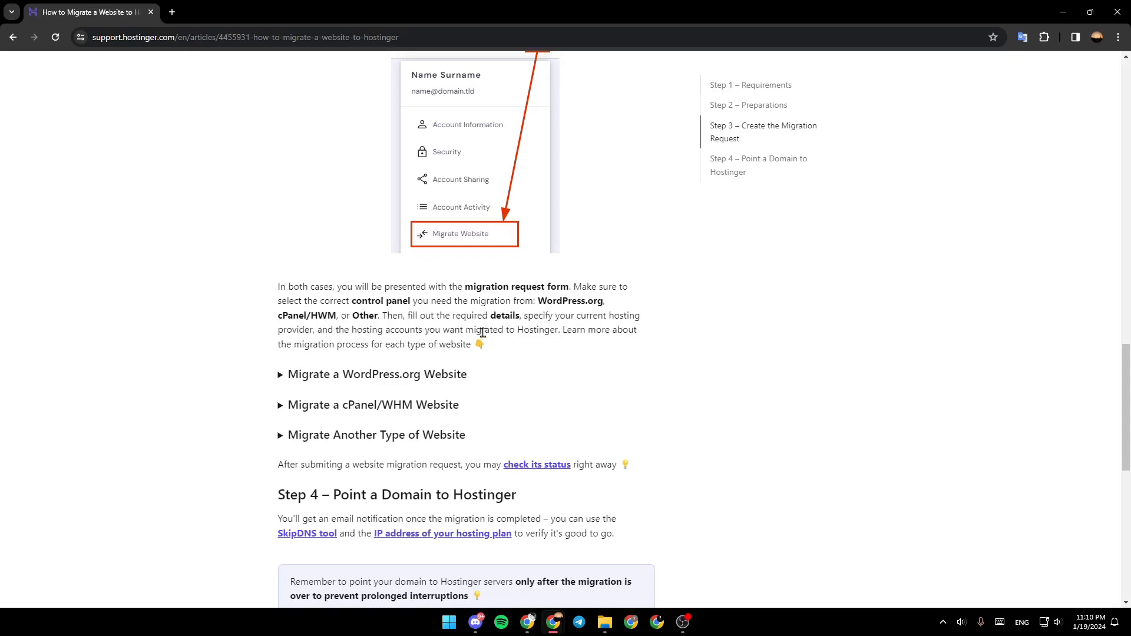
{"action": "mouse_move", "coordinate": [509, 351]}
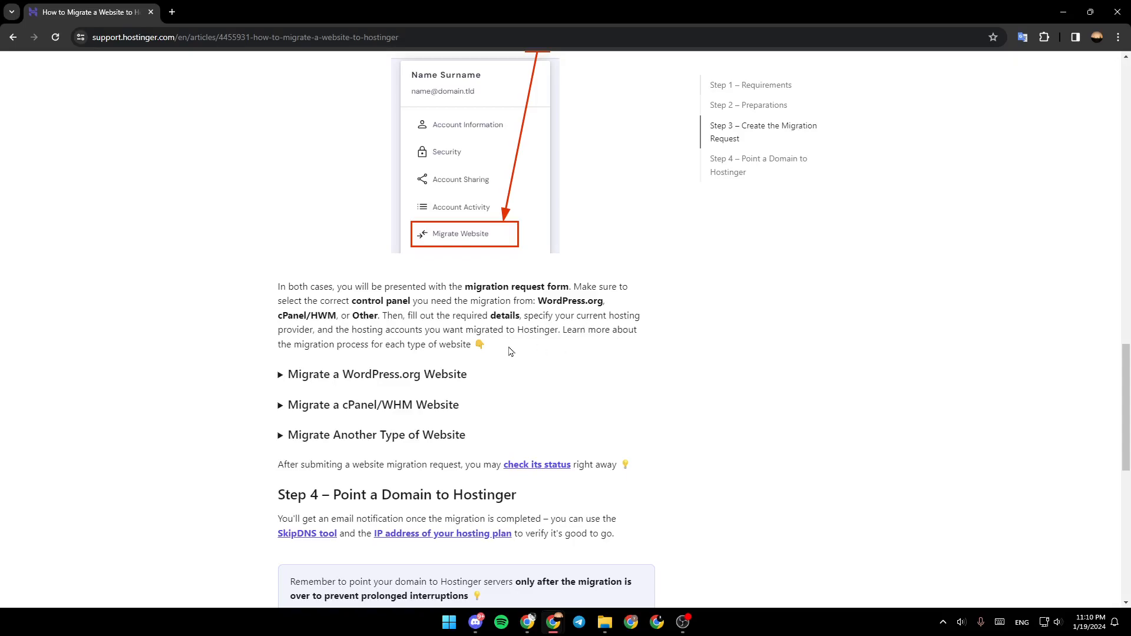
{"action": "mouse_move", "coordinate": [396, 364]}
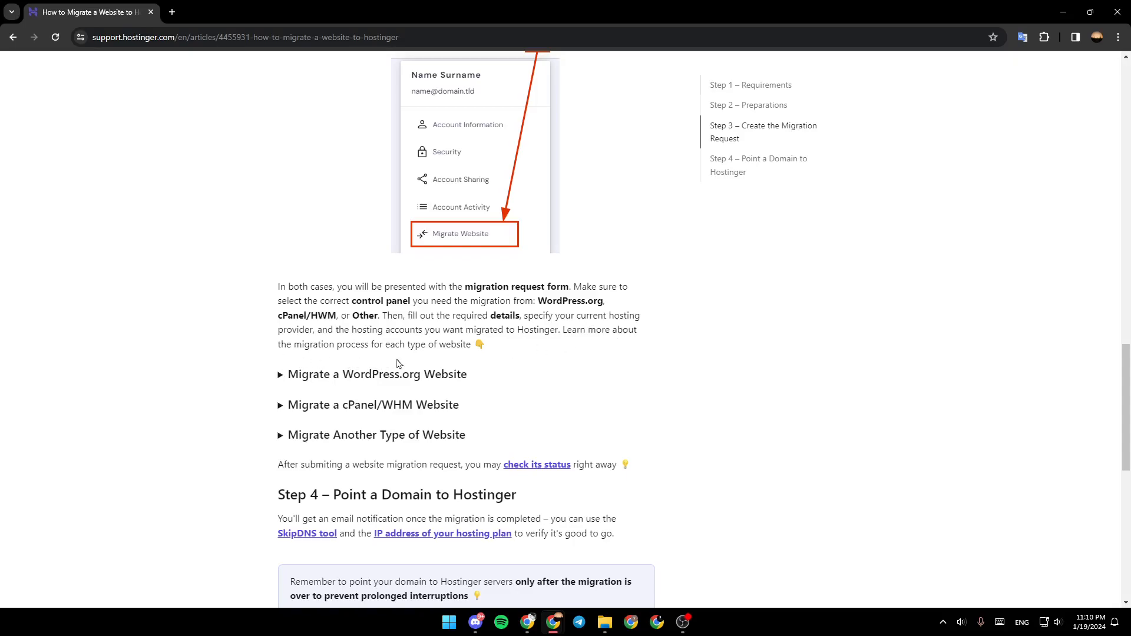
{"action": "mouse_move", "coordinate": [324, 373]}
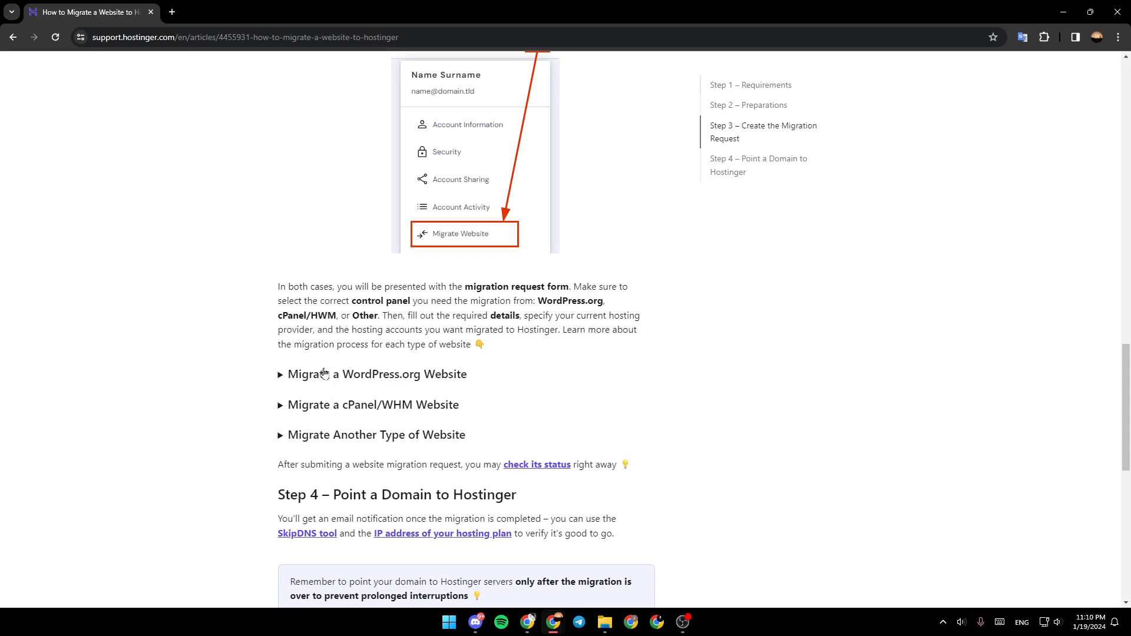
{"action": "scroll", "scroll_direction": "down", "scroll_amount": 3}
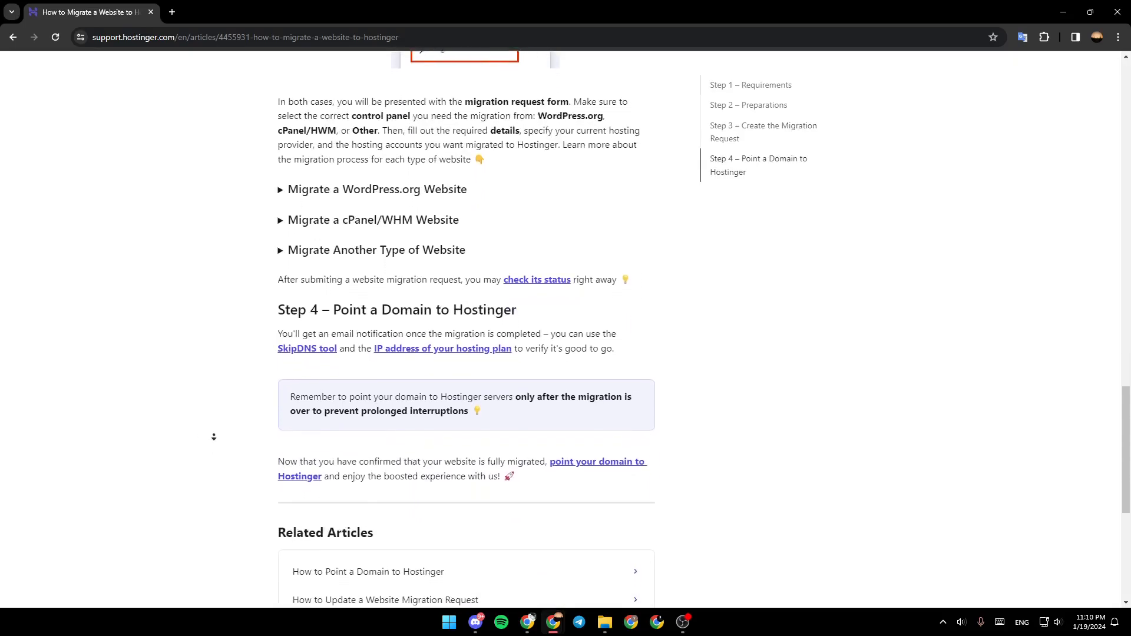
{"action": "scroll", "scroll_direction": "up", "scroll_amount": 3}
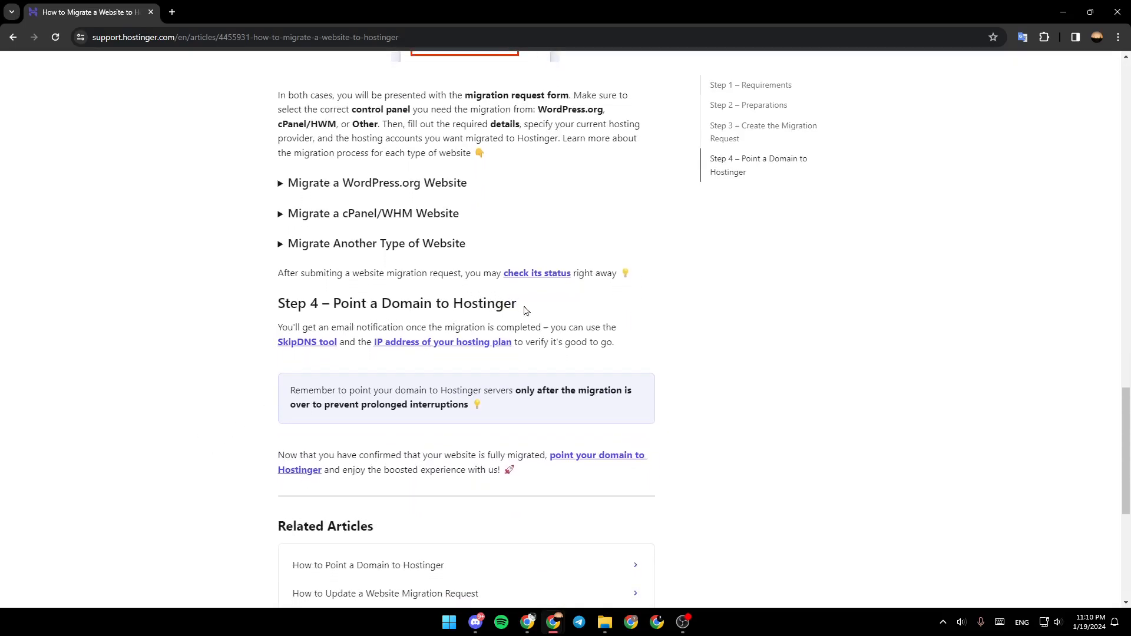
{"action": "scroll", "scroll_direction": "down", "scroll_amount": 3}
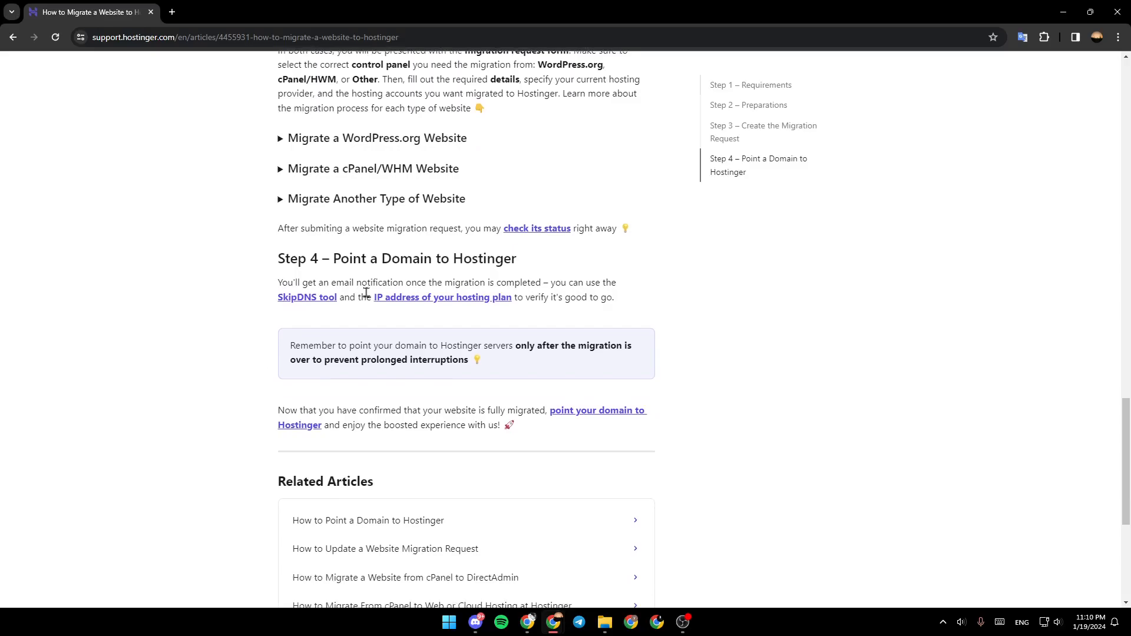
{"action": "mouse_move", "coordinate": [466, 288]}
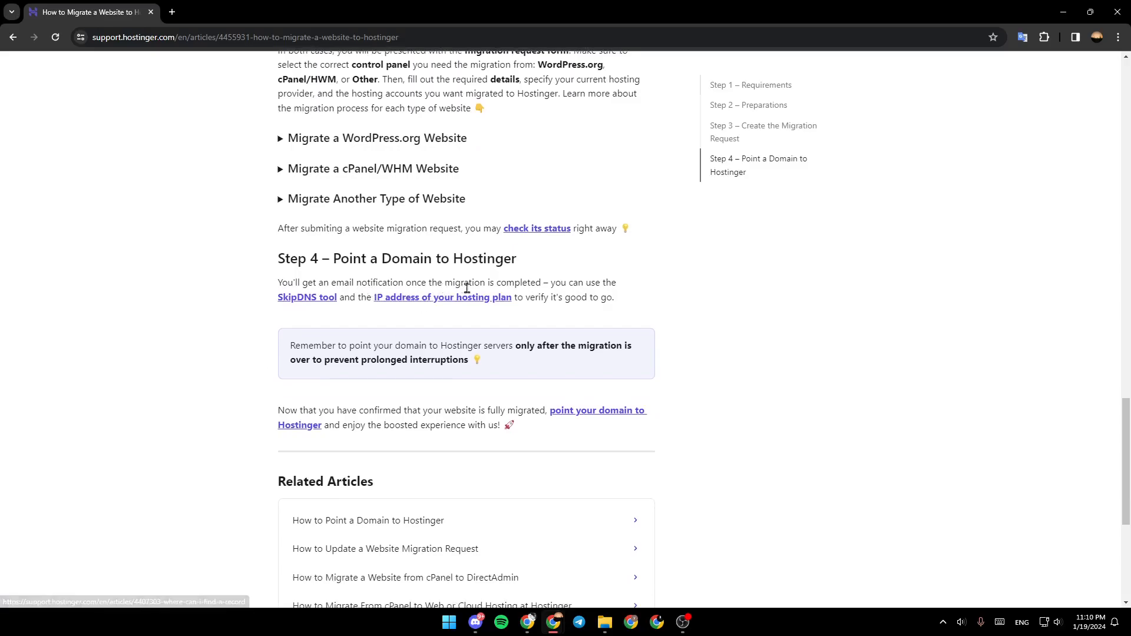
{"action": "mouse_move", "coordinate": [283, 305]}
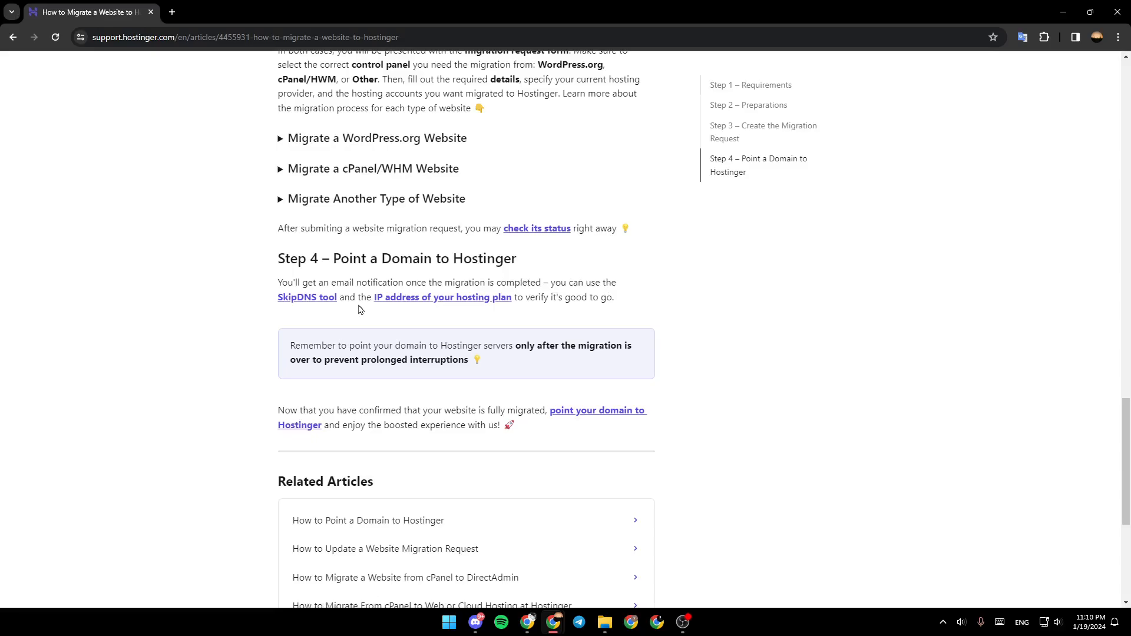
{"action": "mouse_move", "coordinate": [474, 308]}
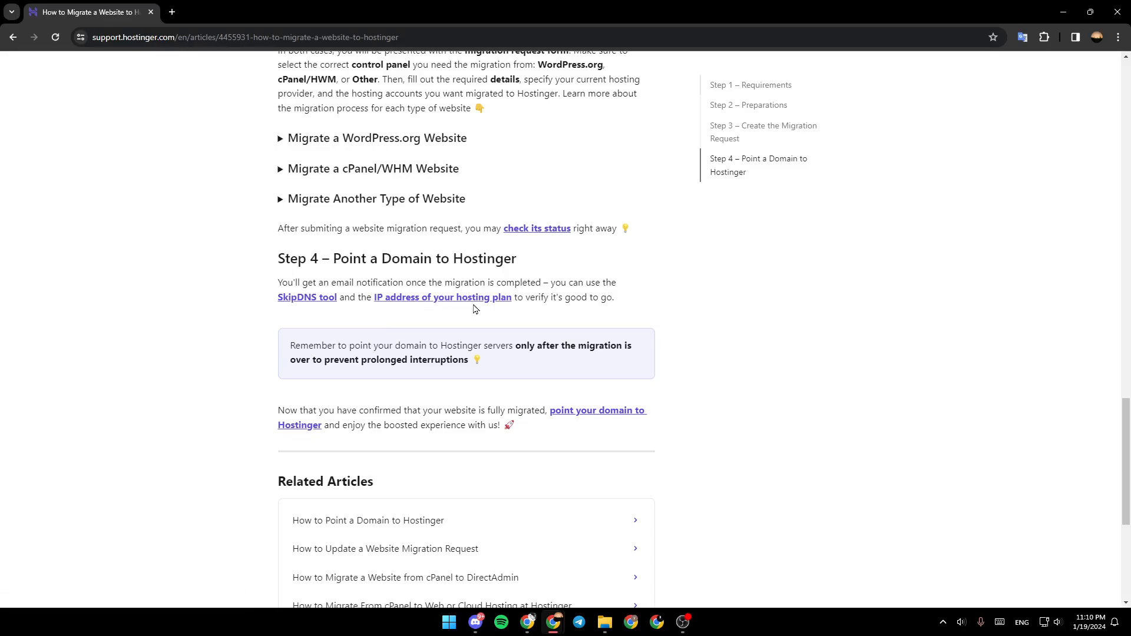
{"action": "mouse_move", "coordinate": [707, 310]}
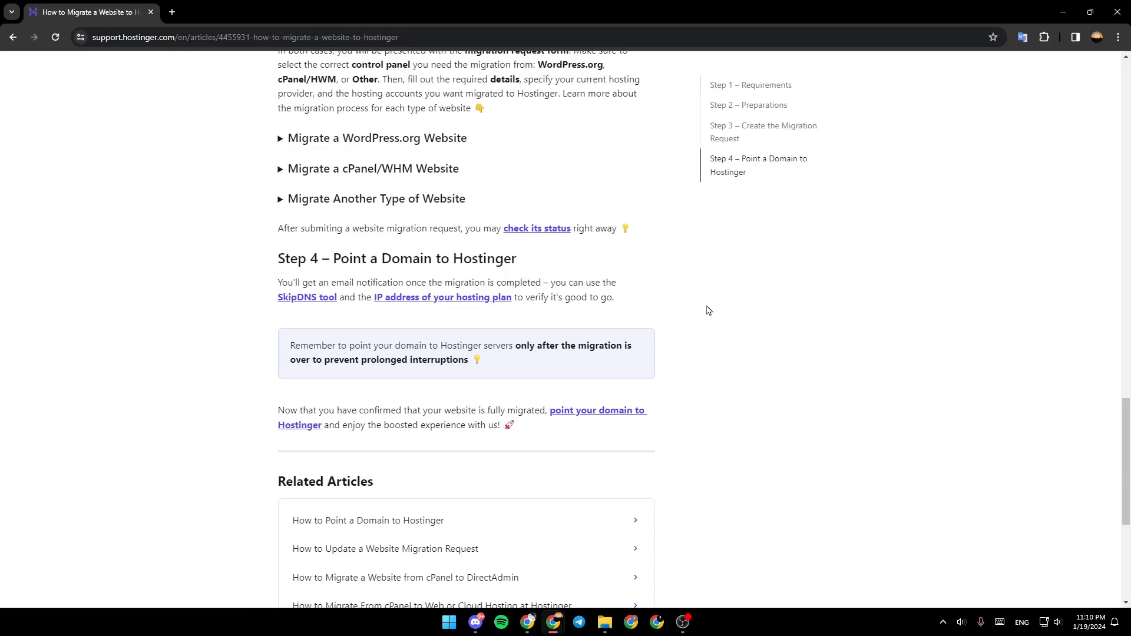
{"action": "mouse_move", "coordinate": [788, 418]}
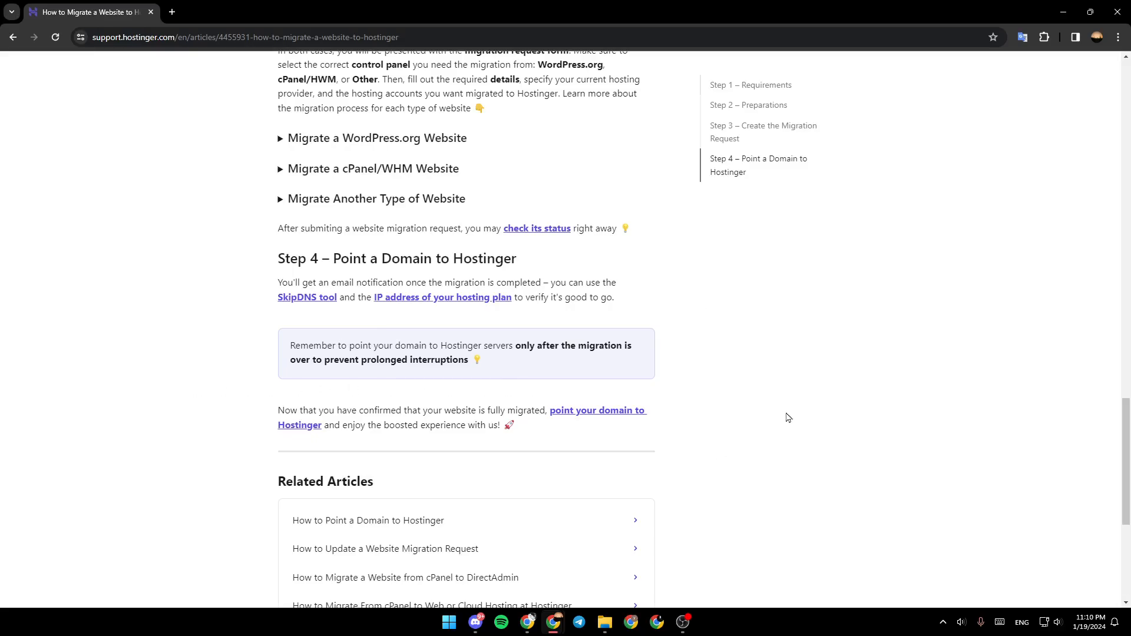